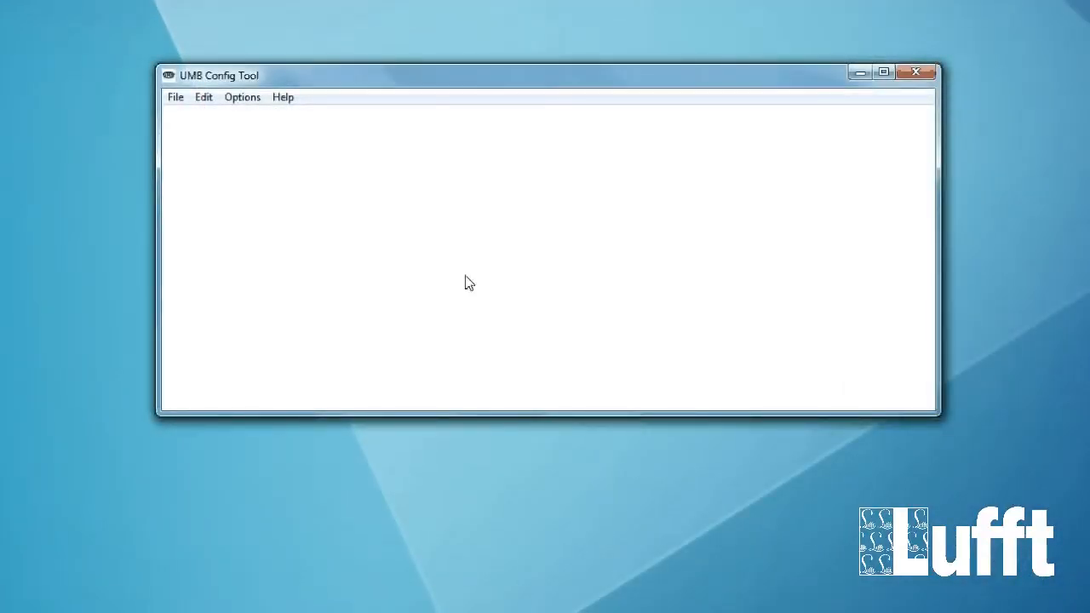
mouse_move(418, 289)
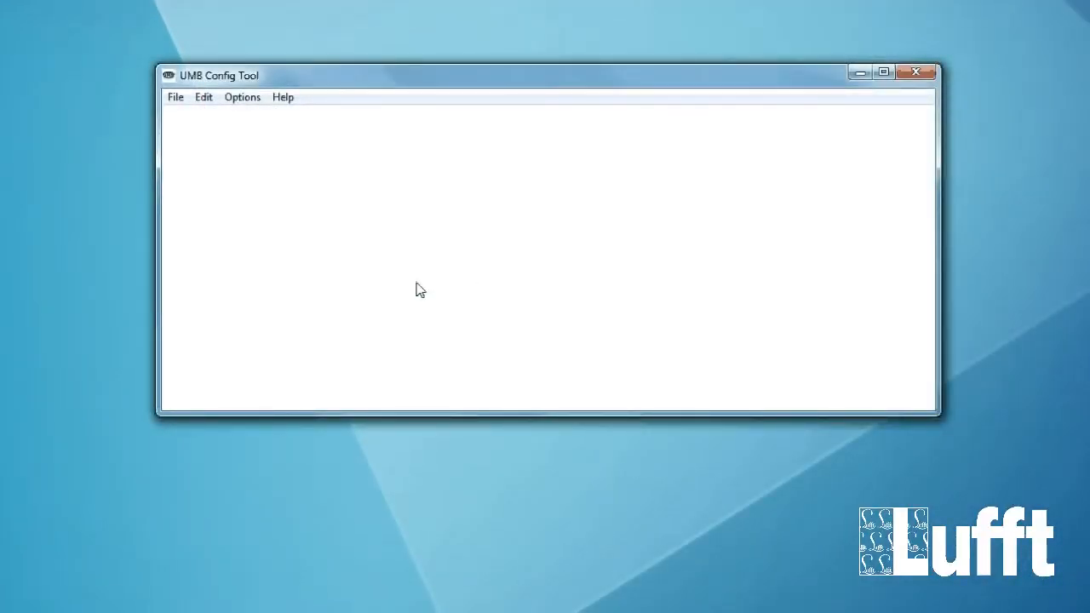
mouse_move(210, 116)
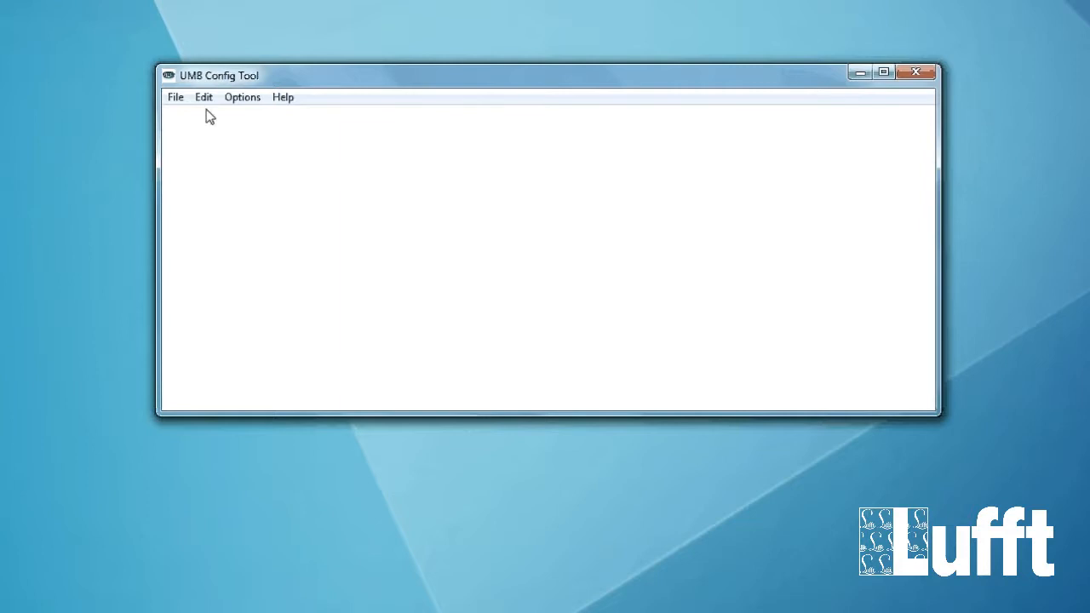
Open the Station Sensors dialog from the Edit menu.
click(203, 96)
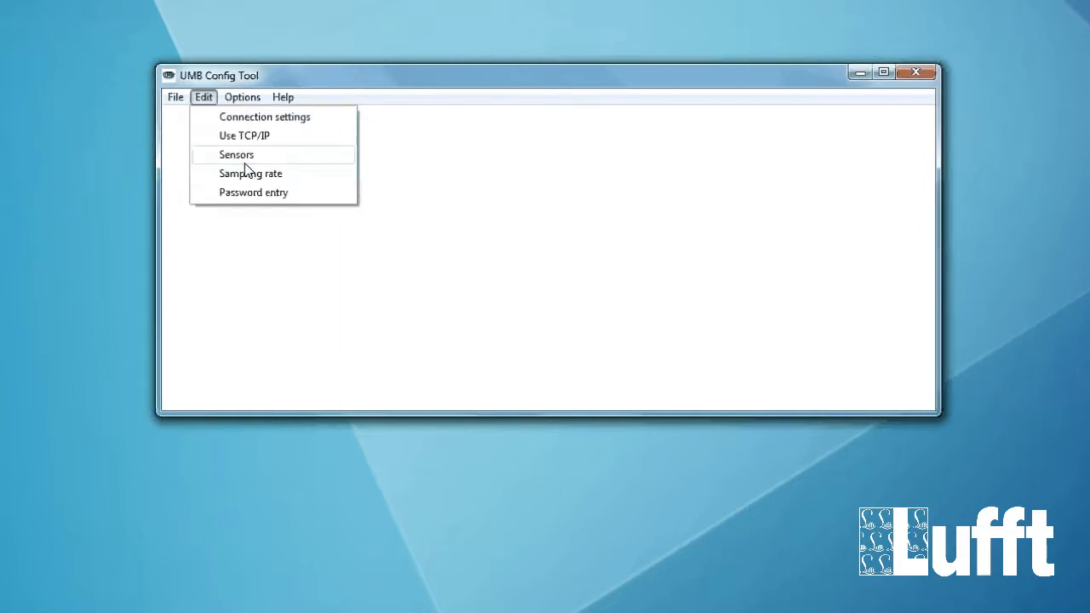
click(236, 154)
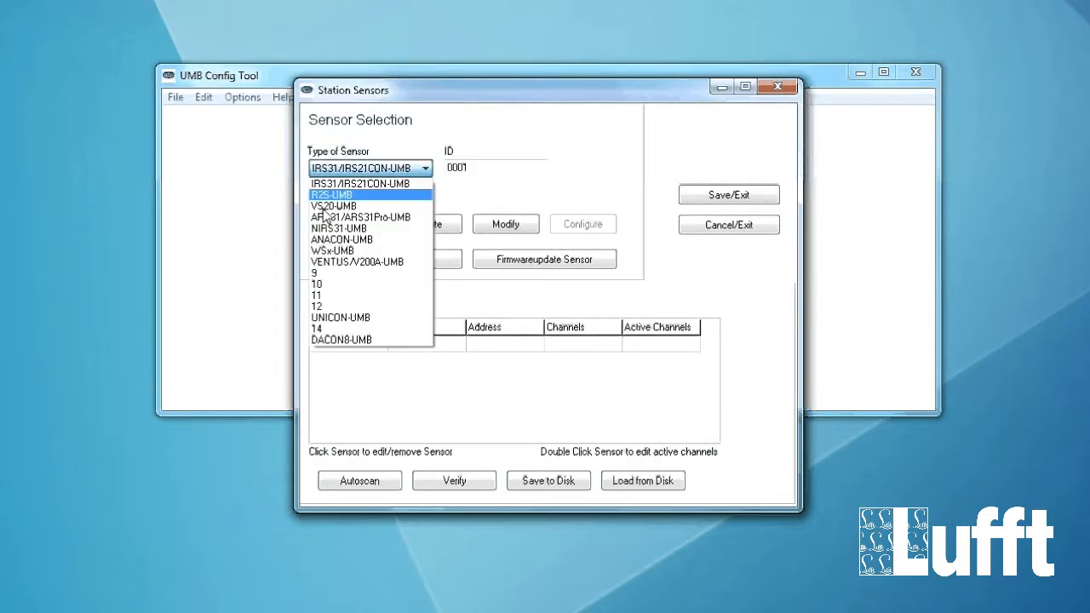
Add a DACON8-UMB sensor and verify it over COM1, accepting the OK result.
click(342, 339)
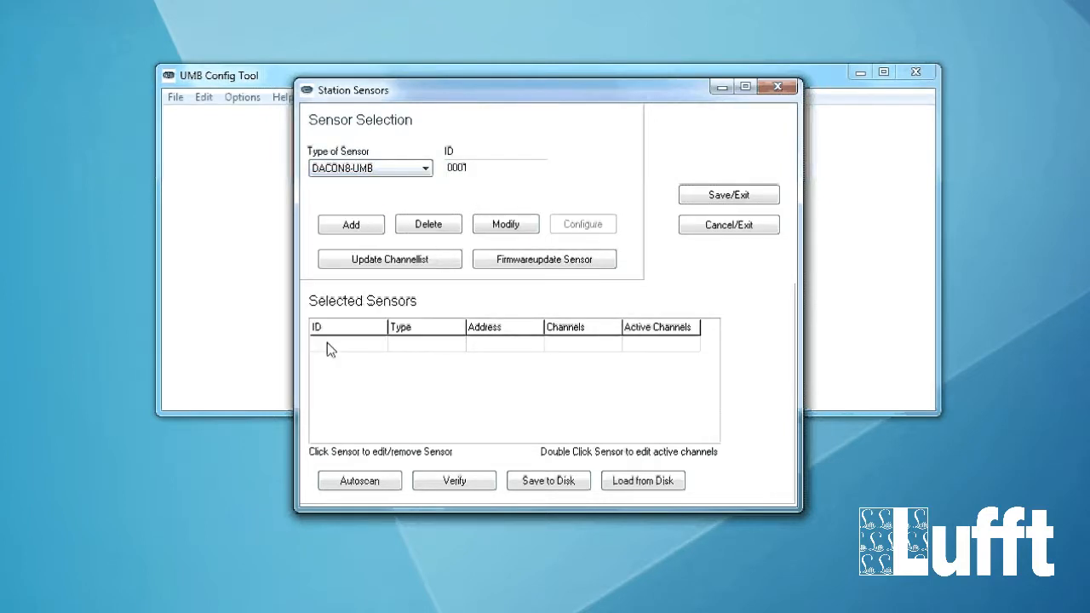
click(351, 224)
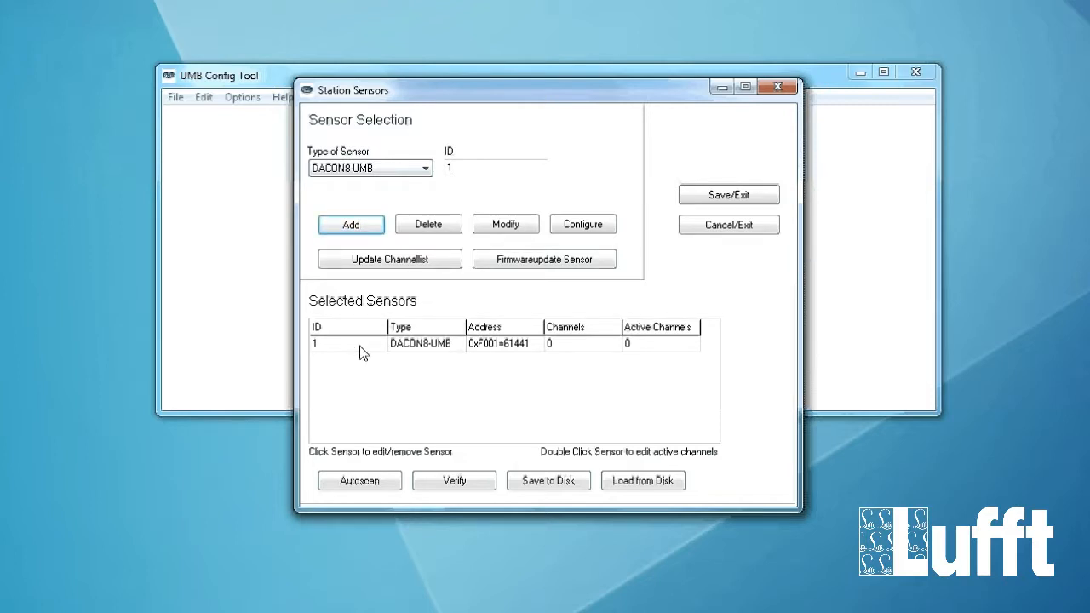
click(345, 343)
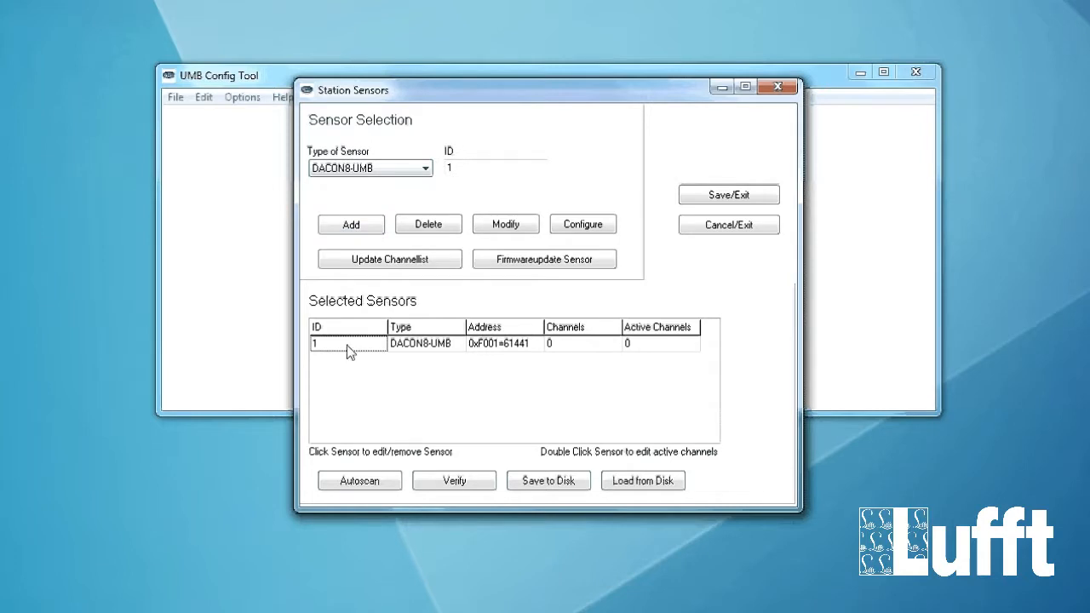
click(454, 480)
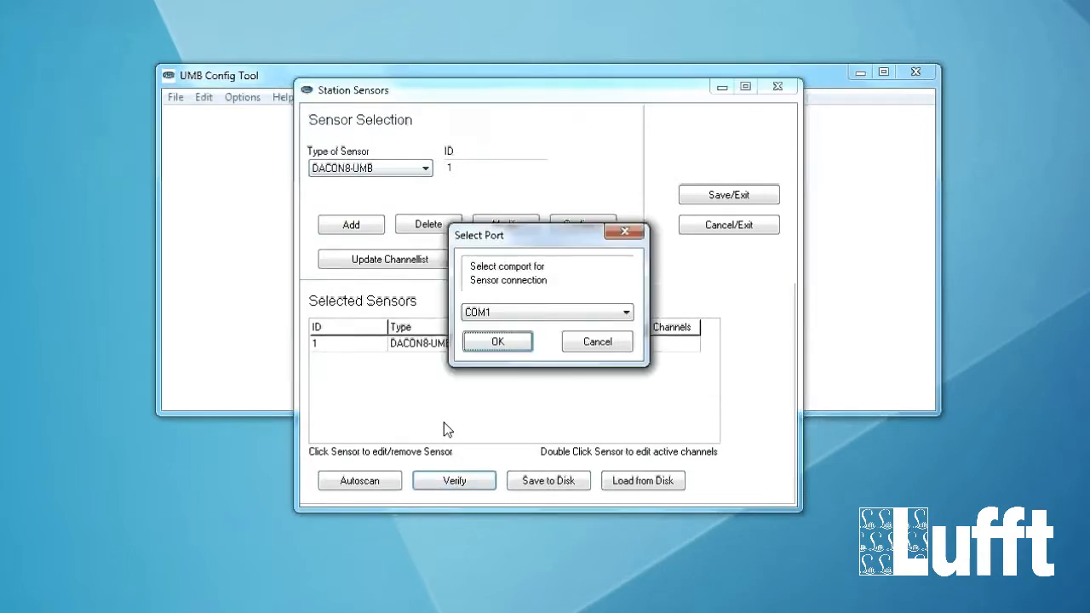
click(497, 341)
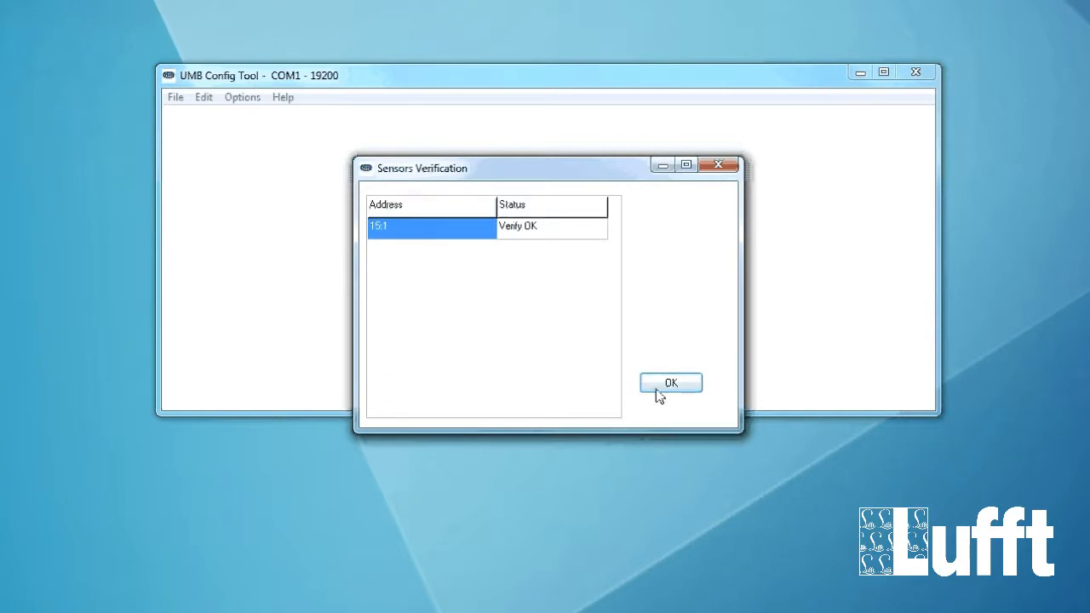
click(671, 383)
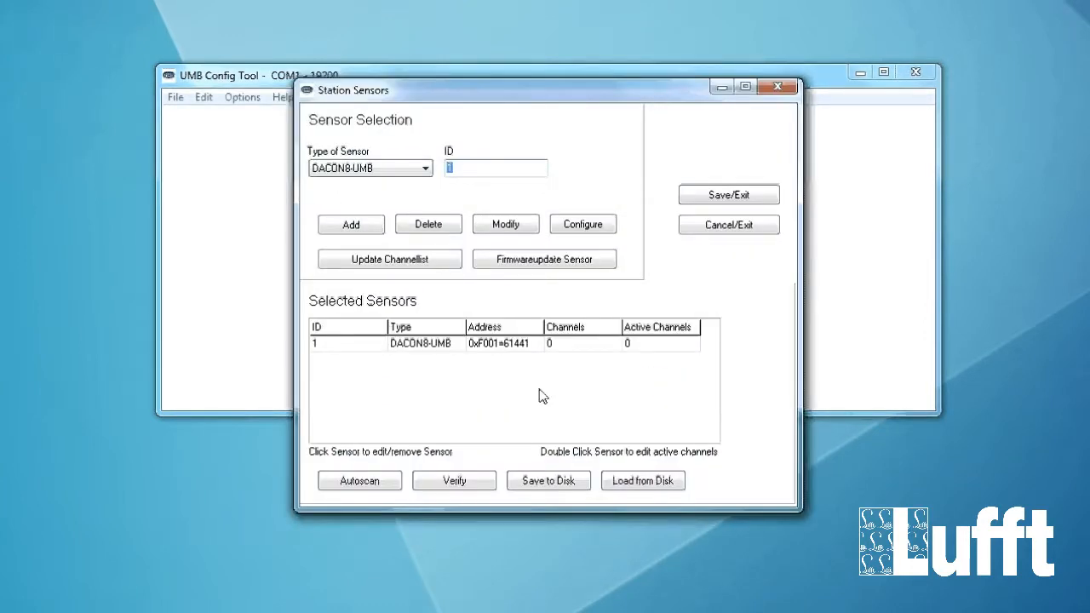
mouse_move(495, 397)
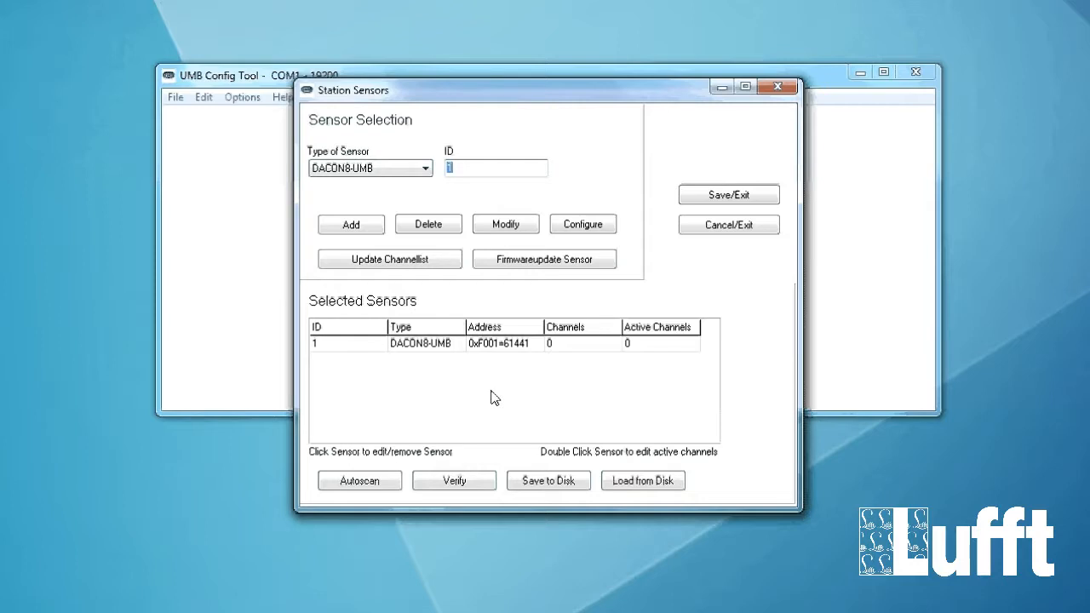
mouse_move(472, 399)
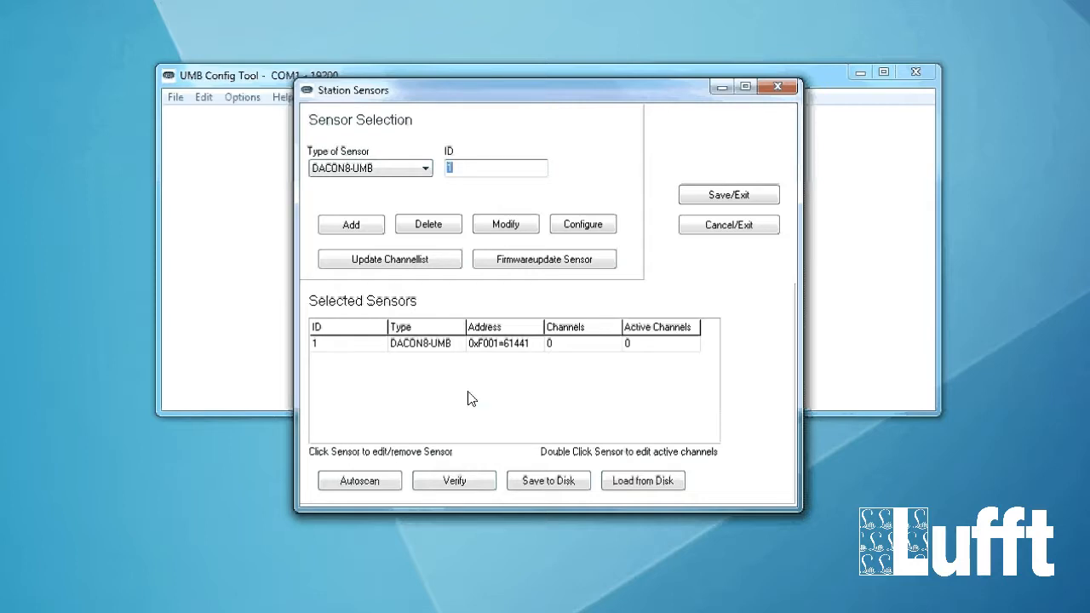
mouse_move(362, 346)
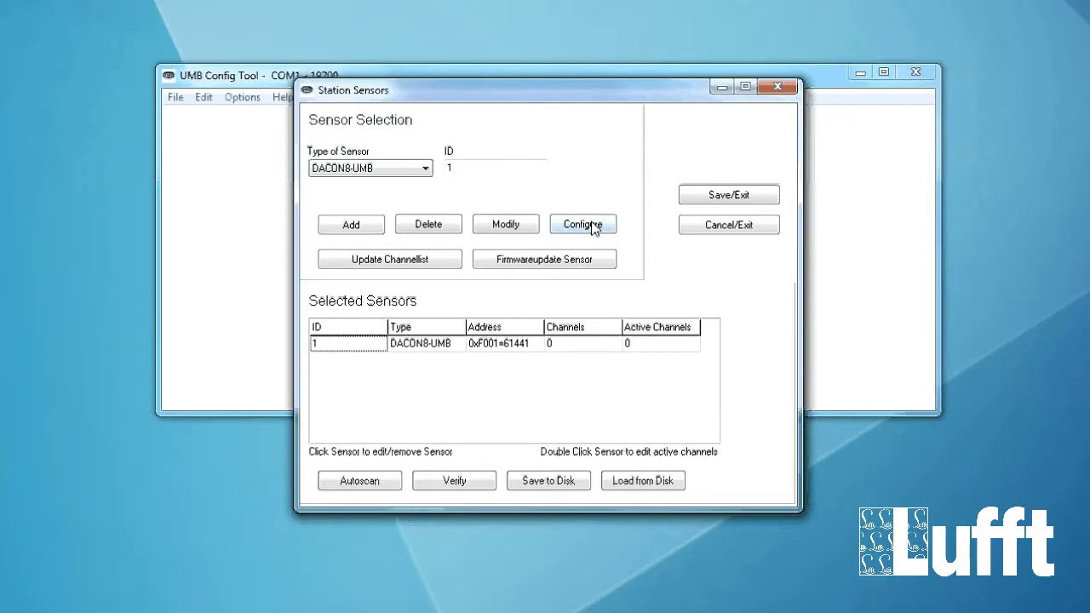
Load the DACON8-UMB profile from the sensor and view its Info details.
click(584, 224)
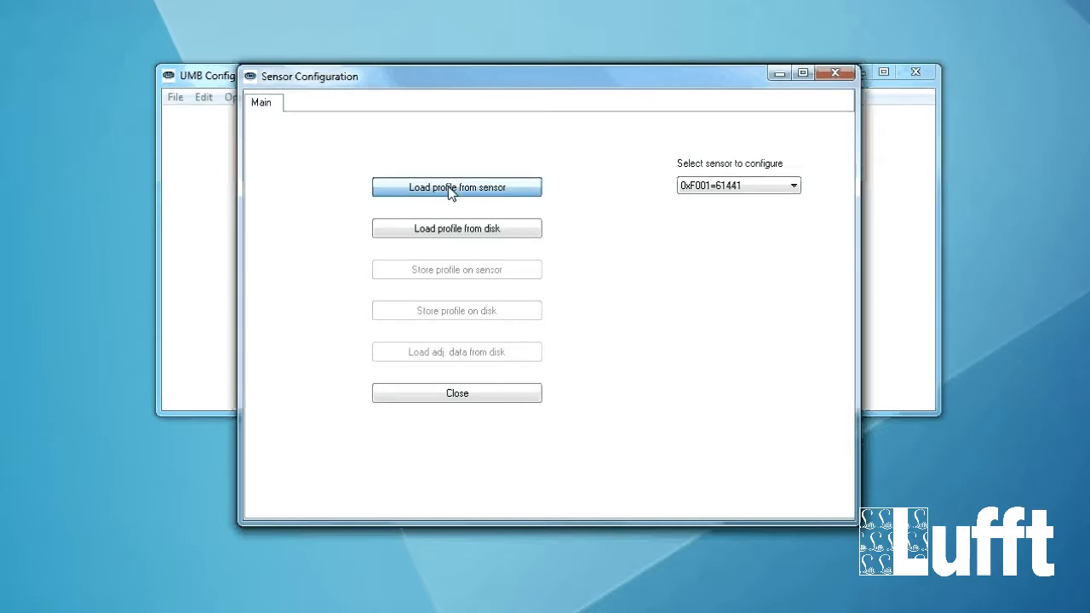
click(456, 187)
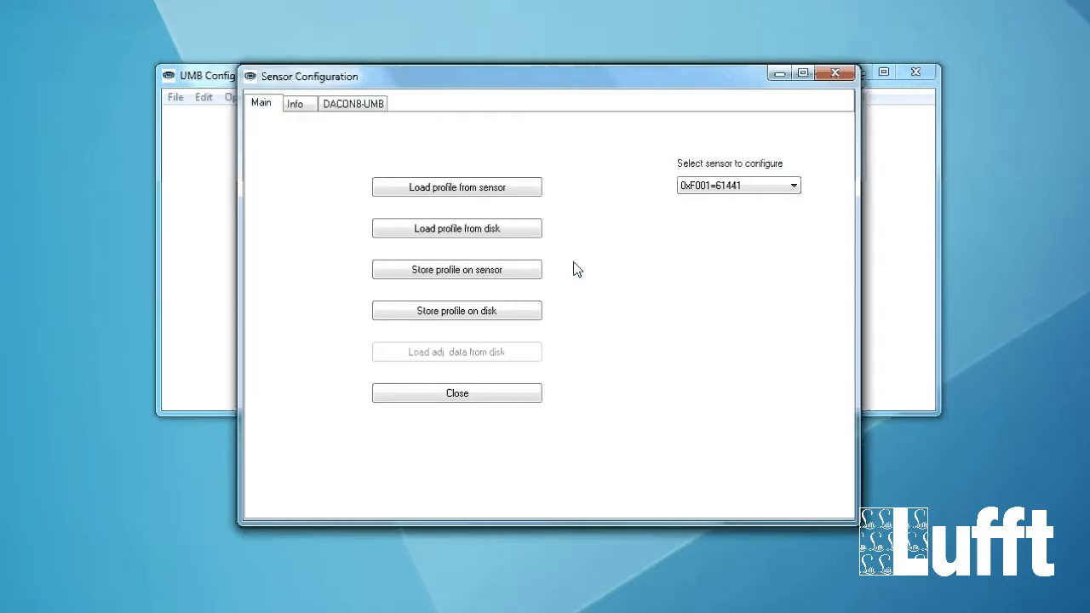
mouse_move(364, 253)
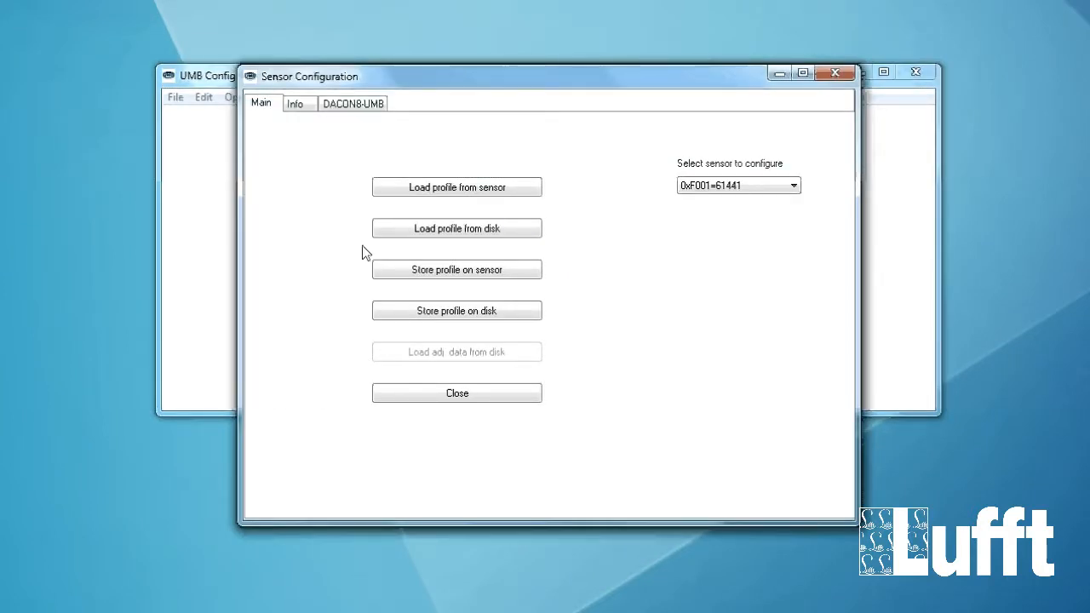
mouse_move(300, 211)
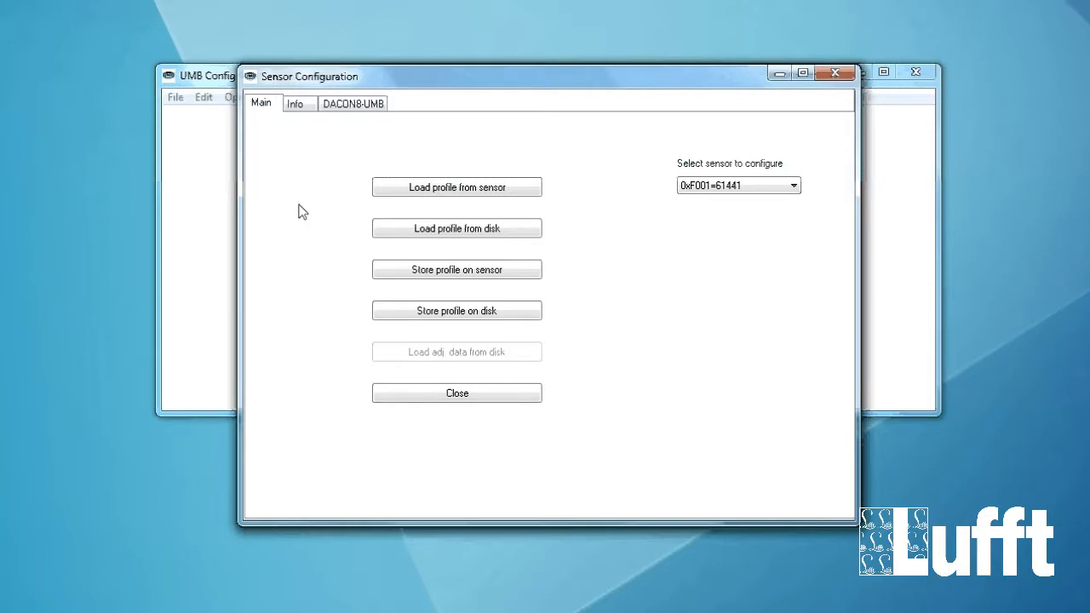
click(295, 103)
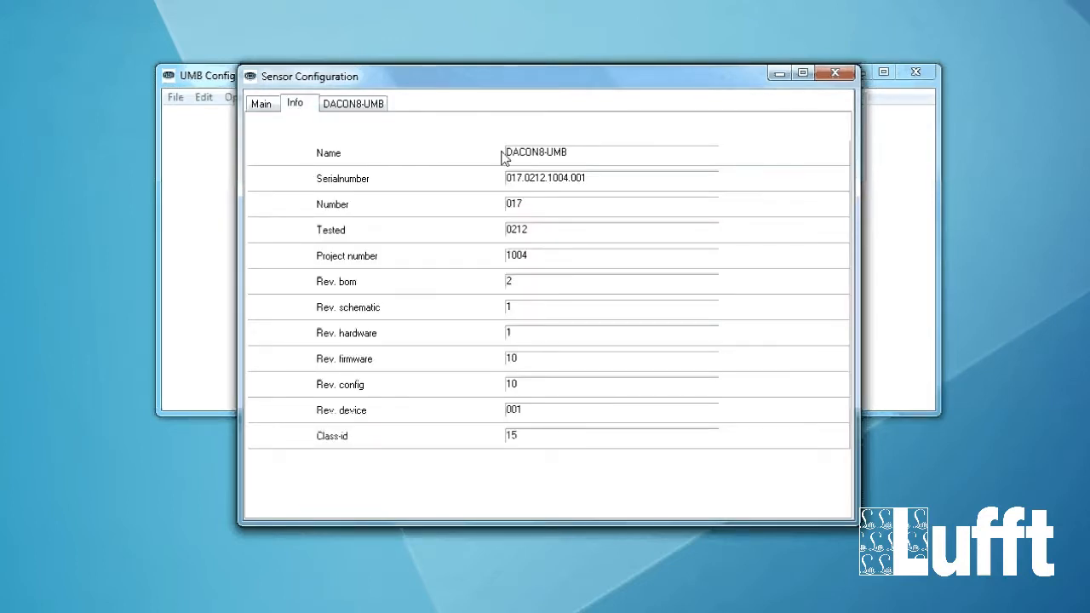
mouse_move(390, 184)
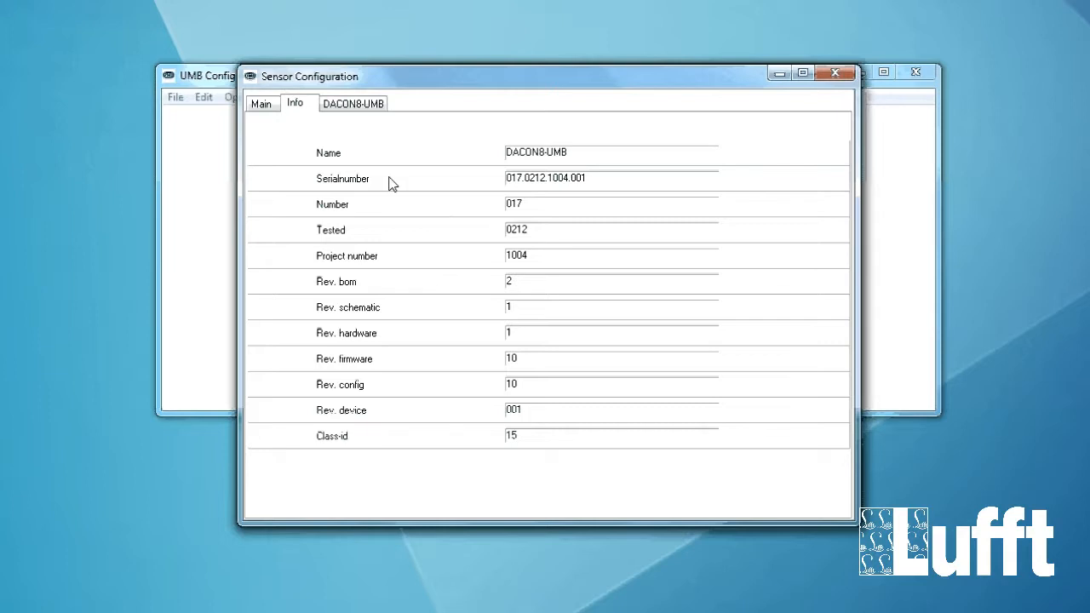
mouse_move(413, 396)
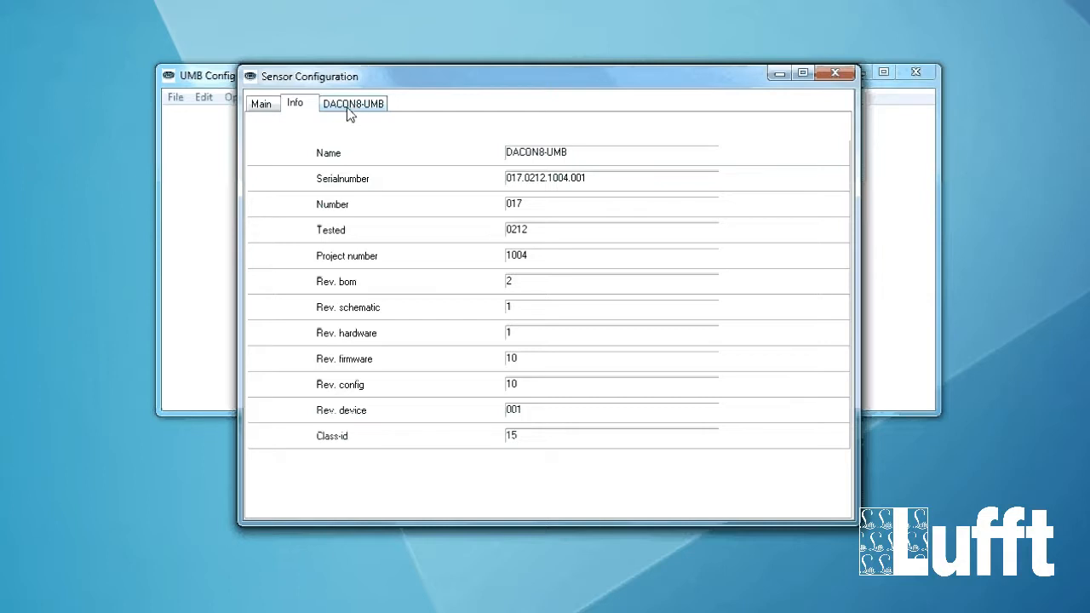
Show DACON8-UMB settings: ID 1, 19200 linespeed, Analog Output 1 on average temperature.
click(353, 103)
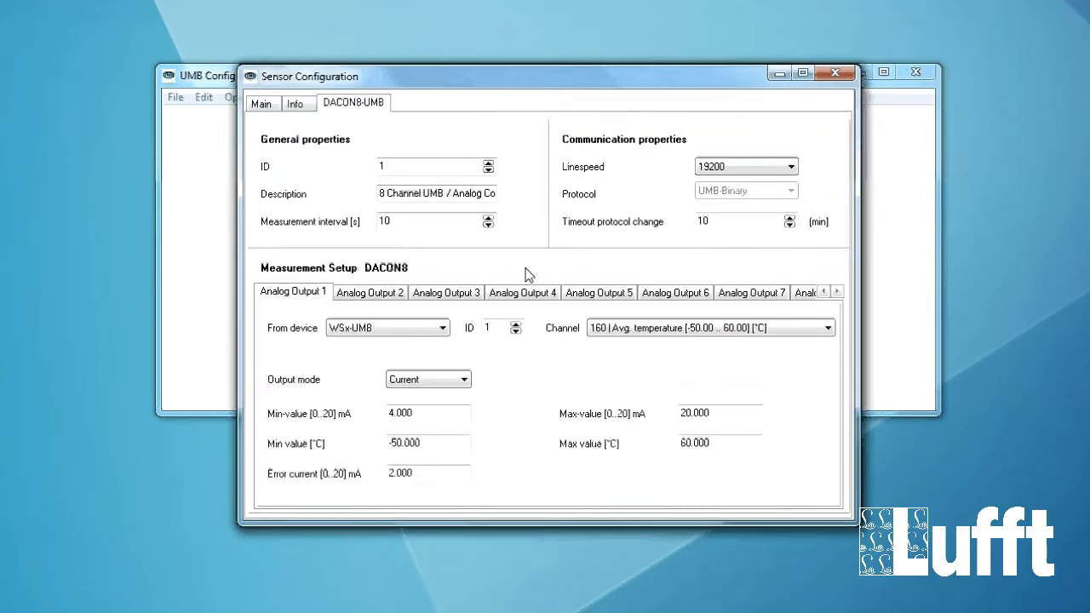
mouse_move(556, 335)
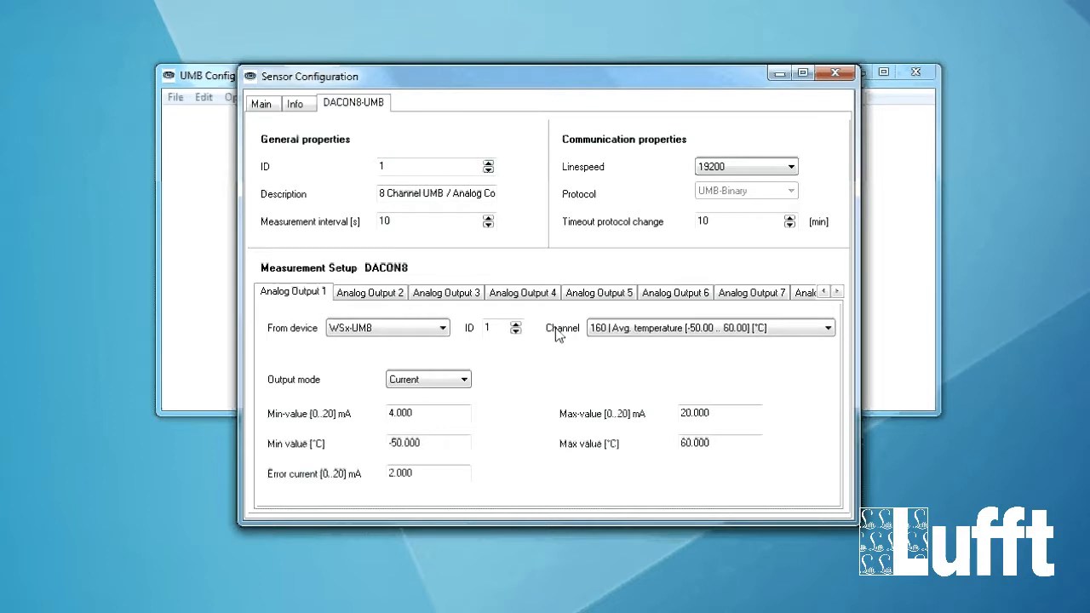
mouse_move(617, 374)
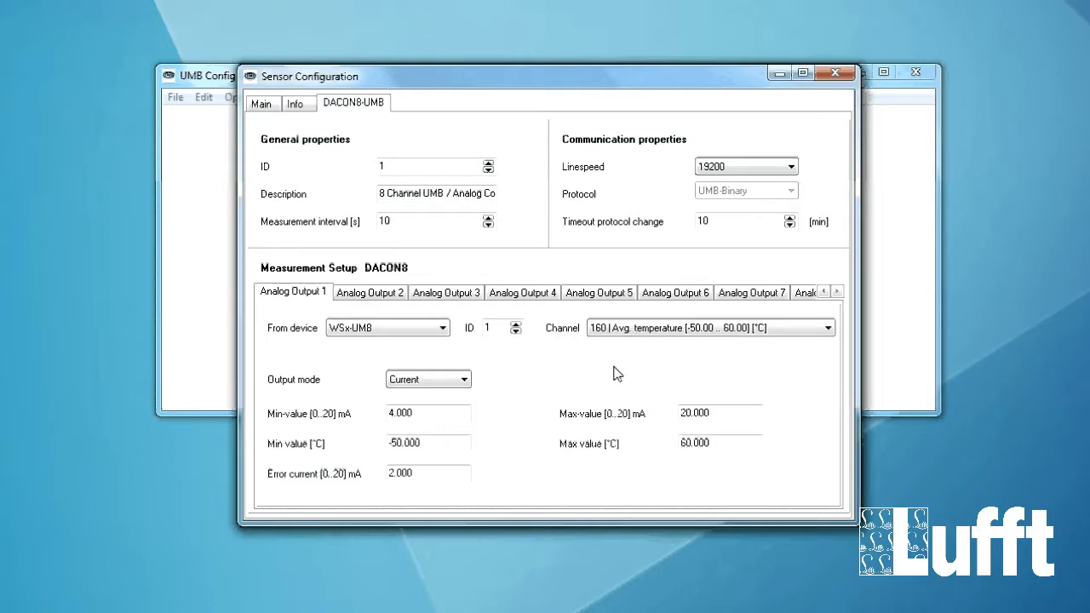
mouse_move(348, 150)
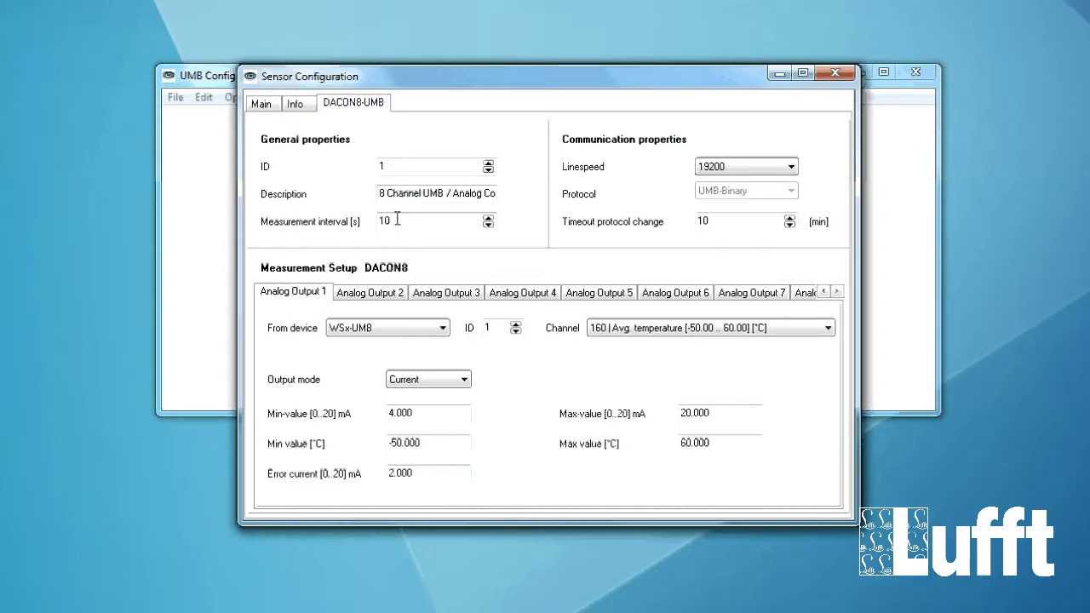
mouse_move(398, 220)
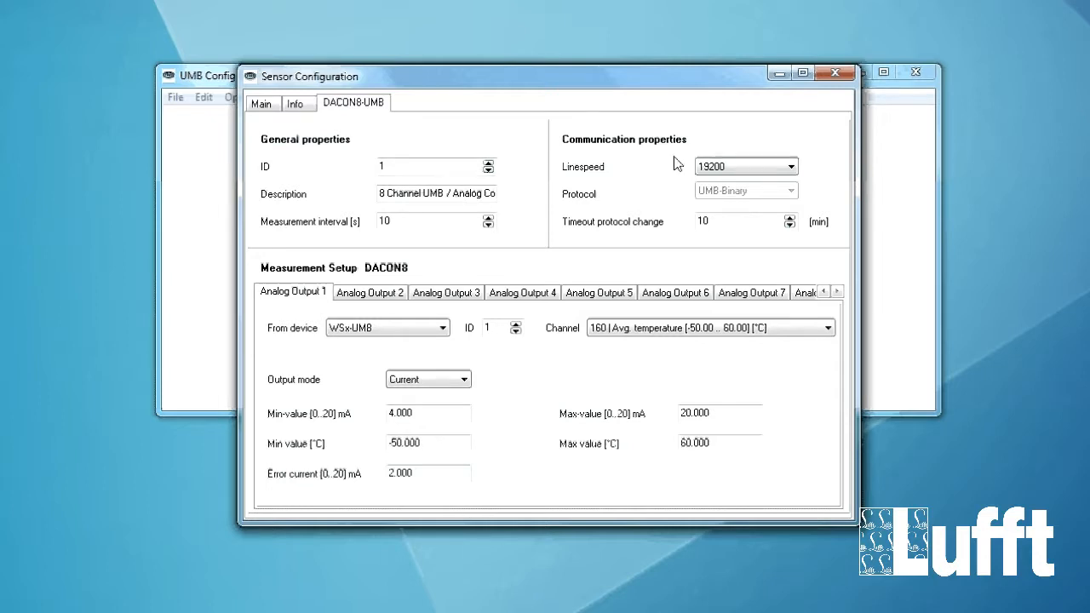
mouse_move(660, 161)
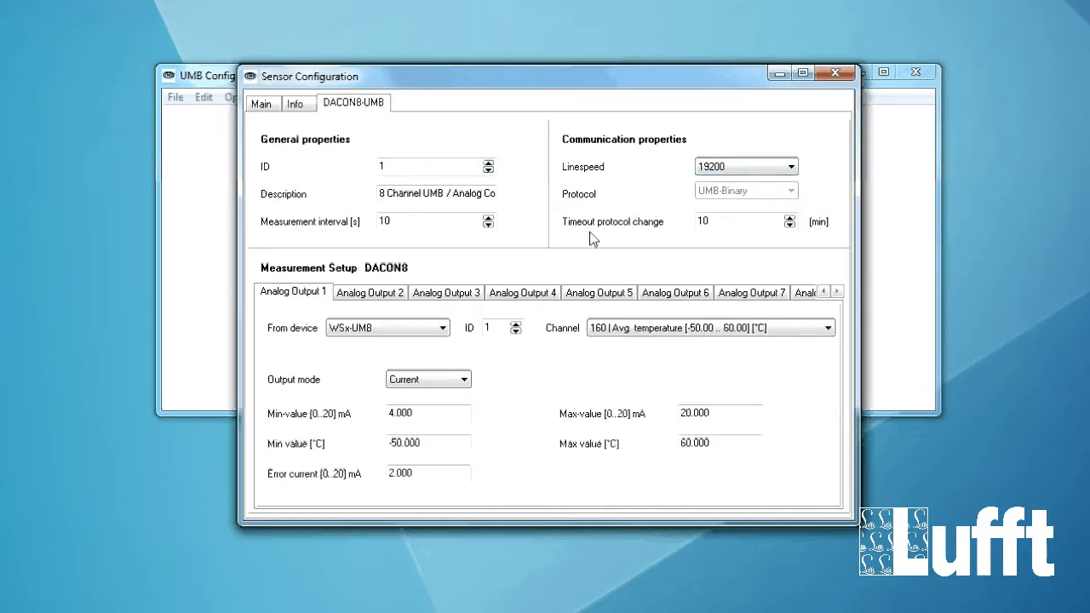
mouse_move(396, 281)
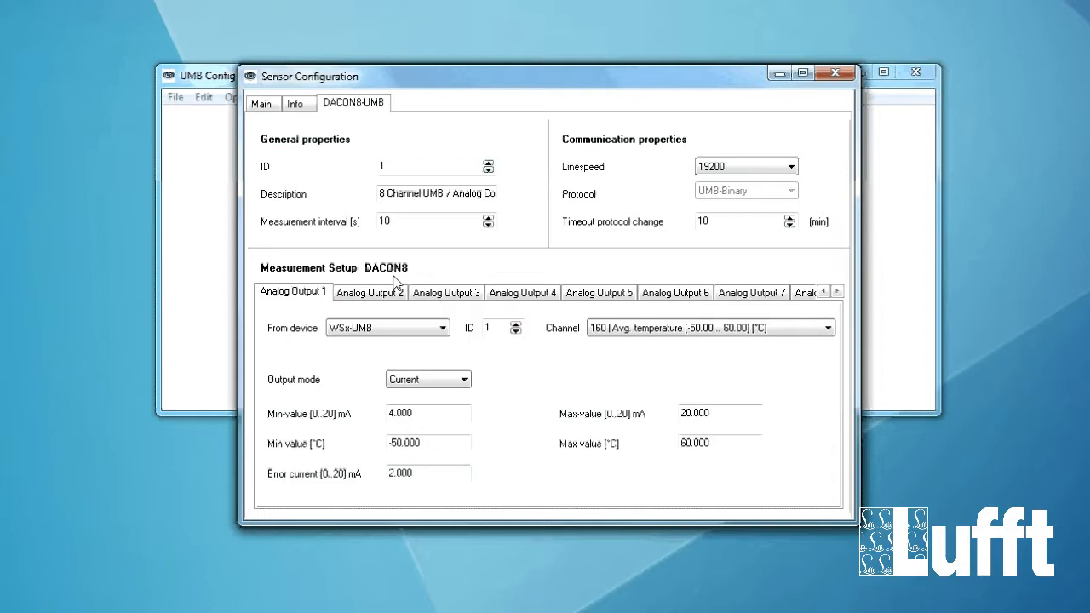
mouse_move(569, 378)
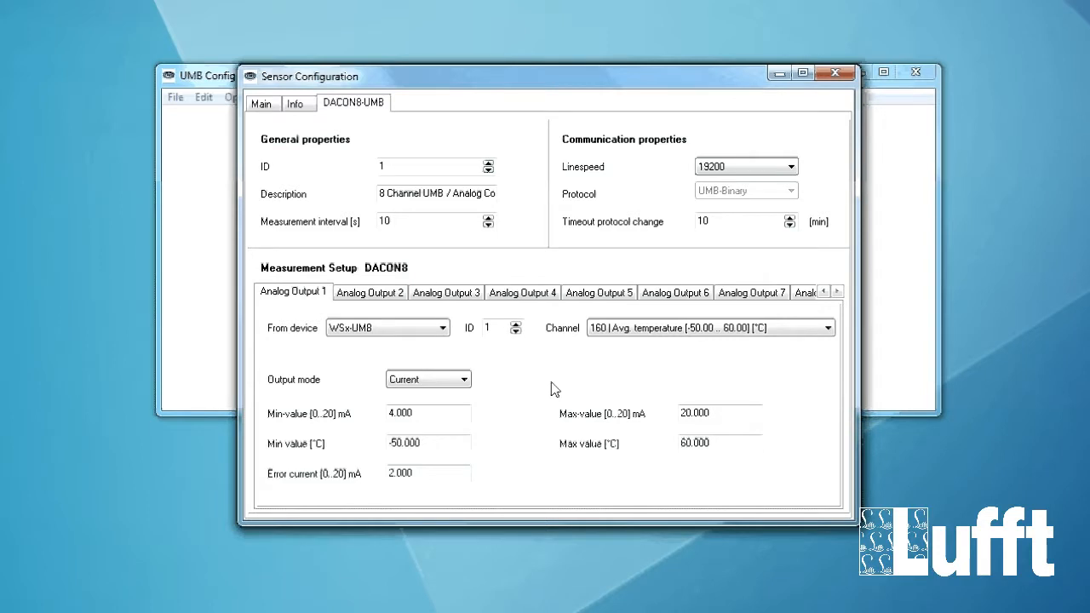
mouse_move(571, 398)
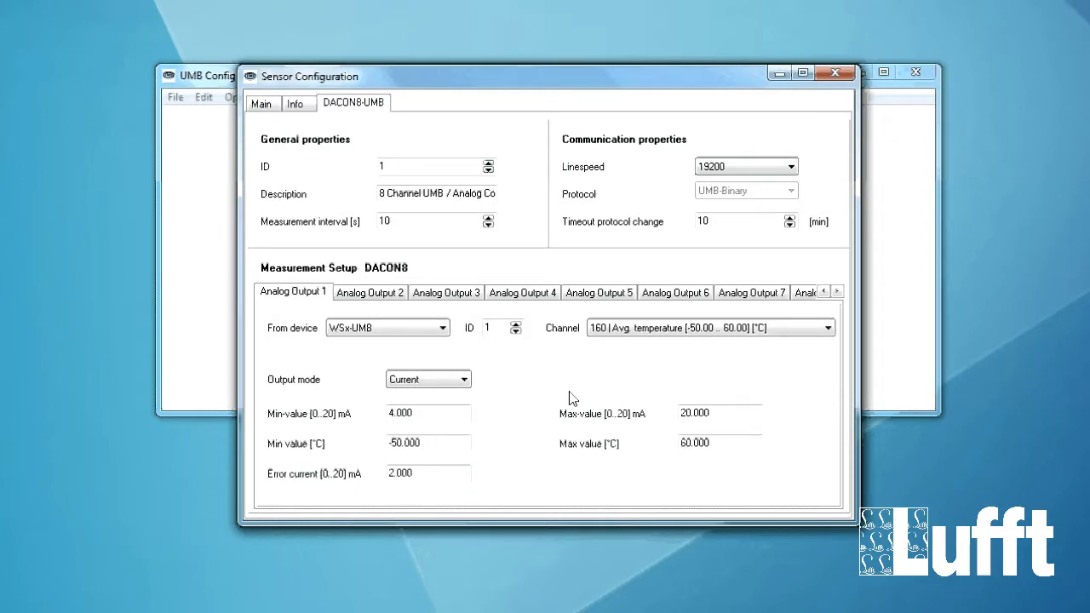
mouse_move(305, 308)
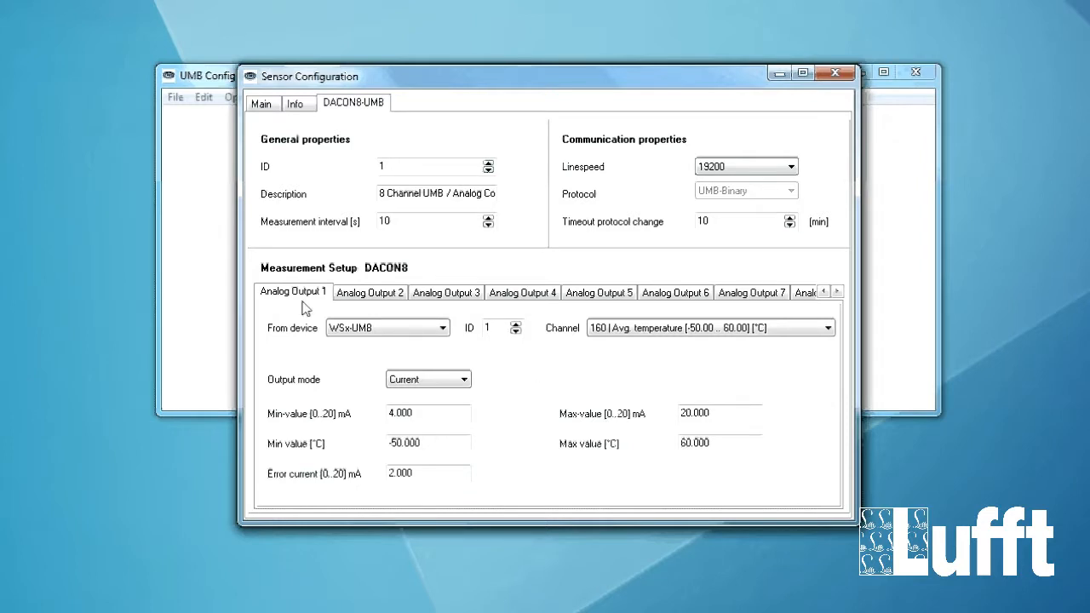
mouse_move(311, 312)
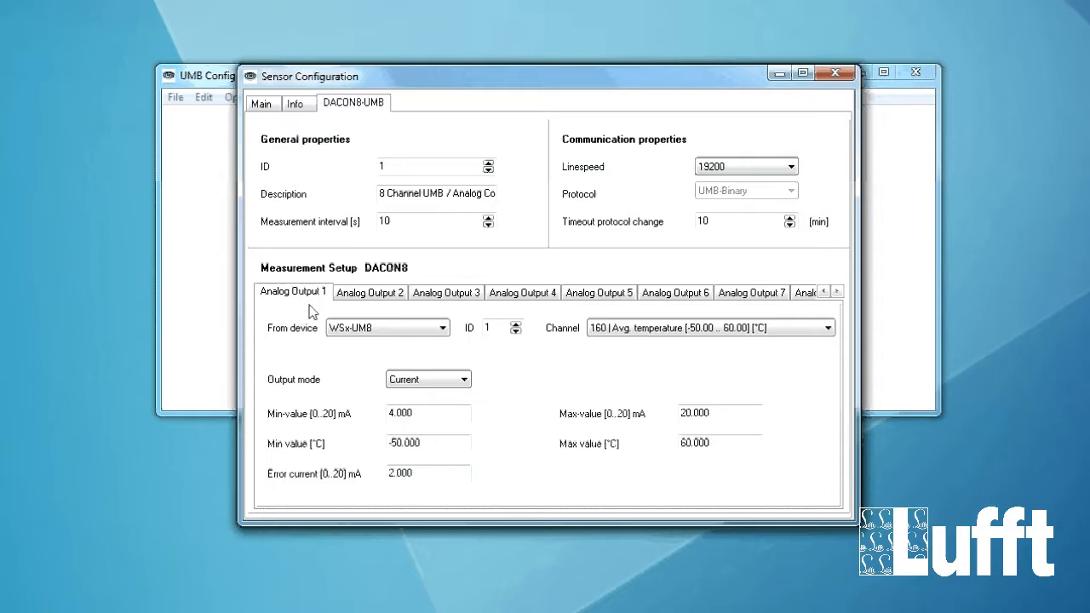
mouse_move(294, 274)
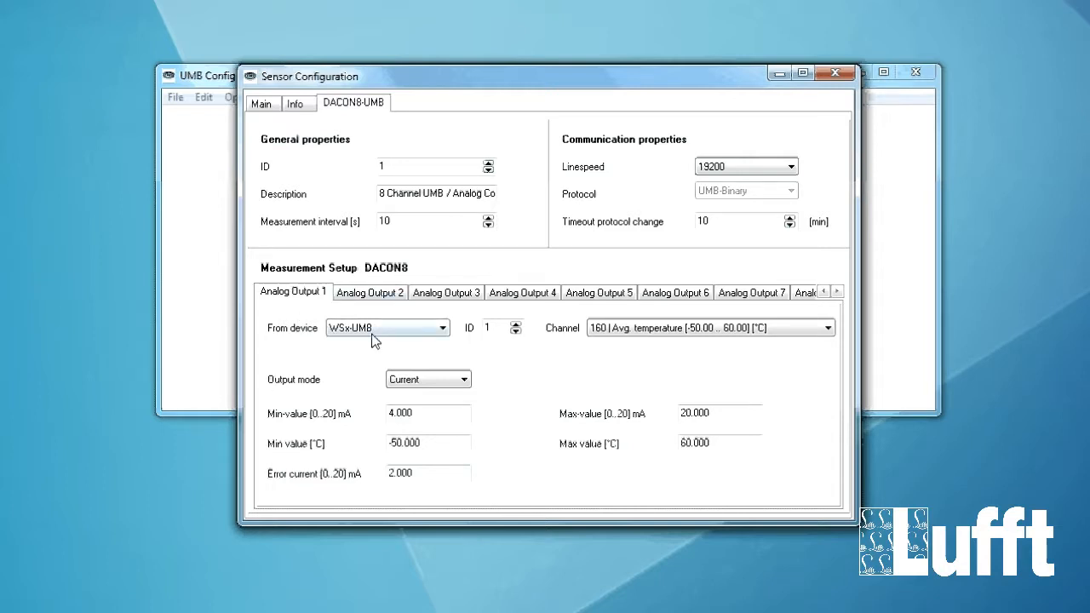
mouse_move(272, 373)
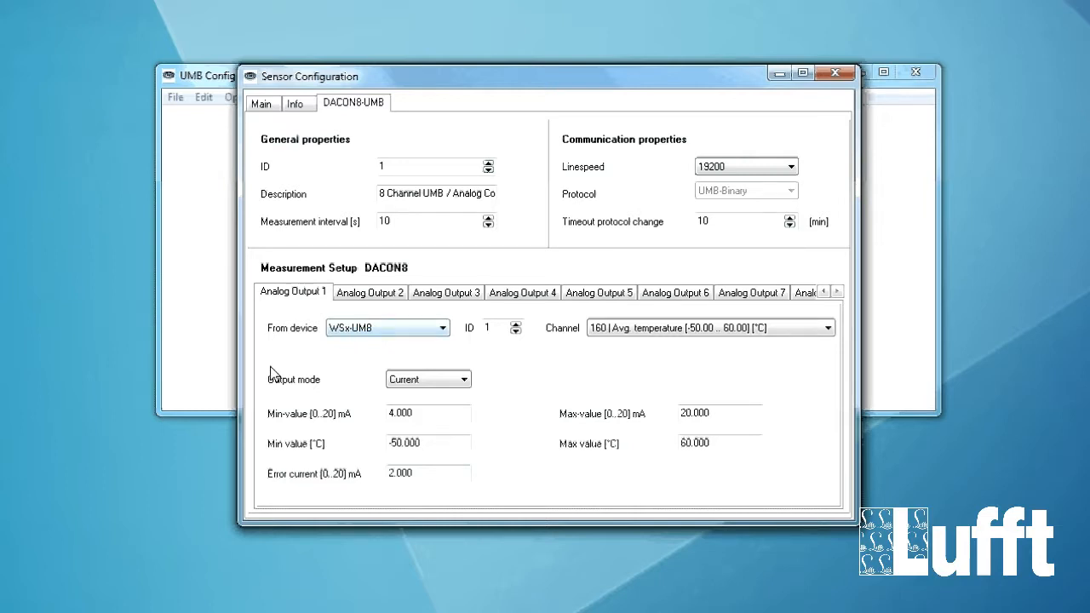
mouse_move(358, 356)
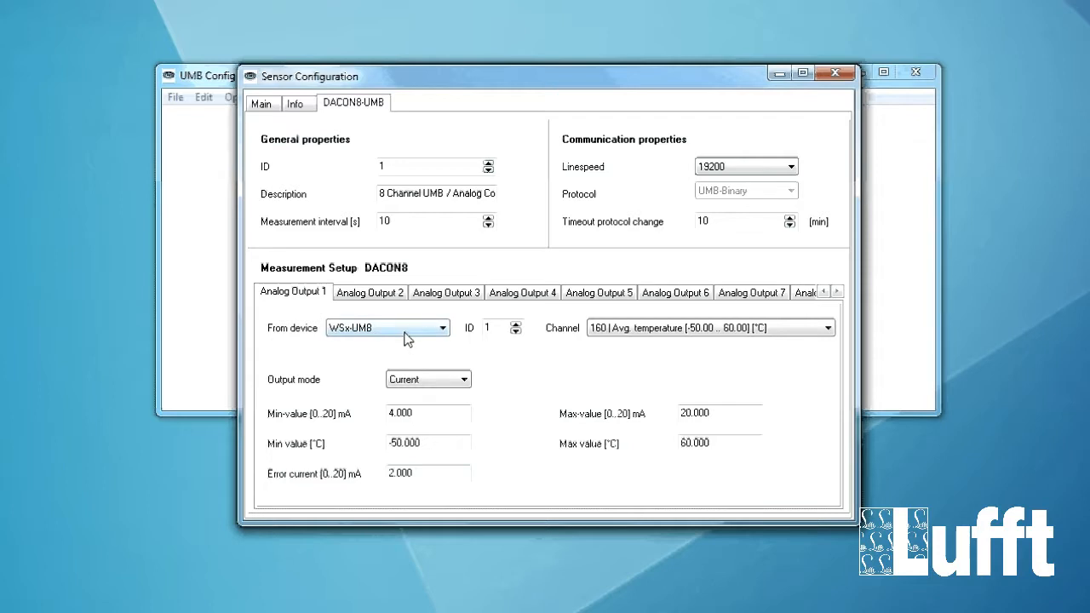
mouse_move(458, 339)
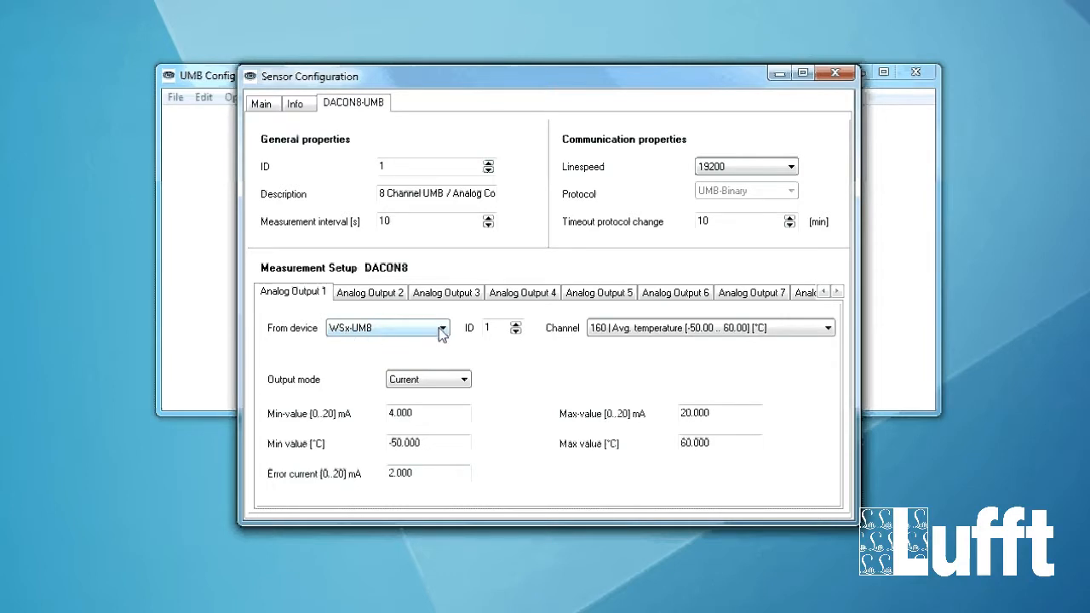
click(440, 328)
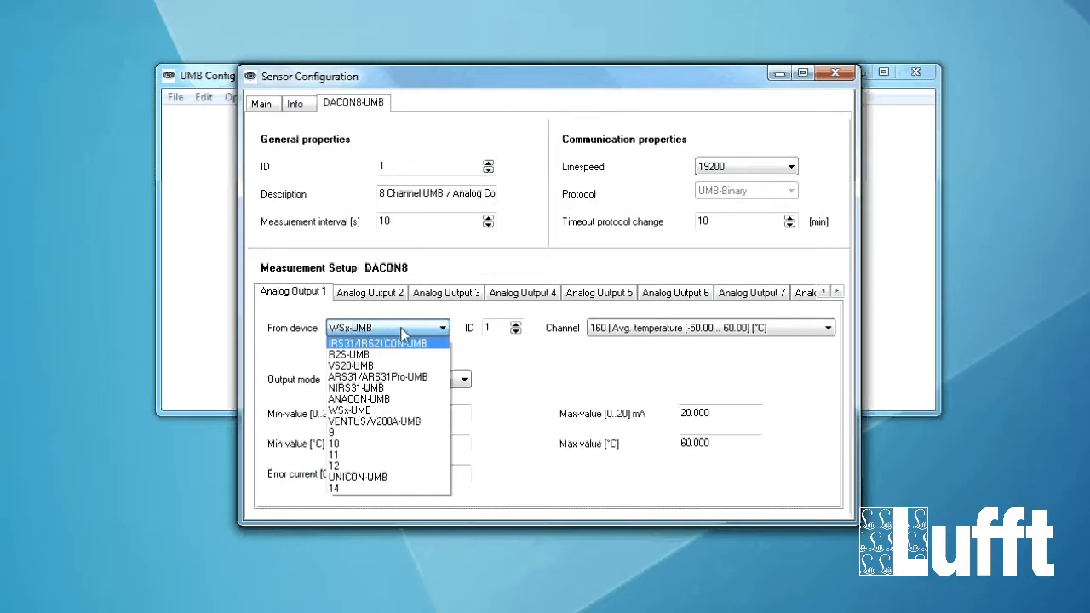
click(350, 410)
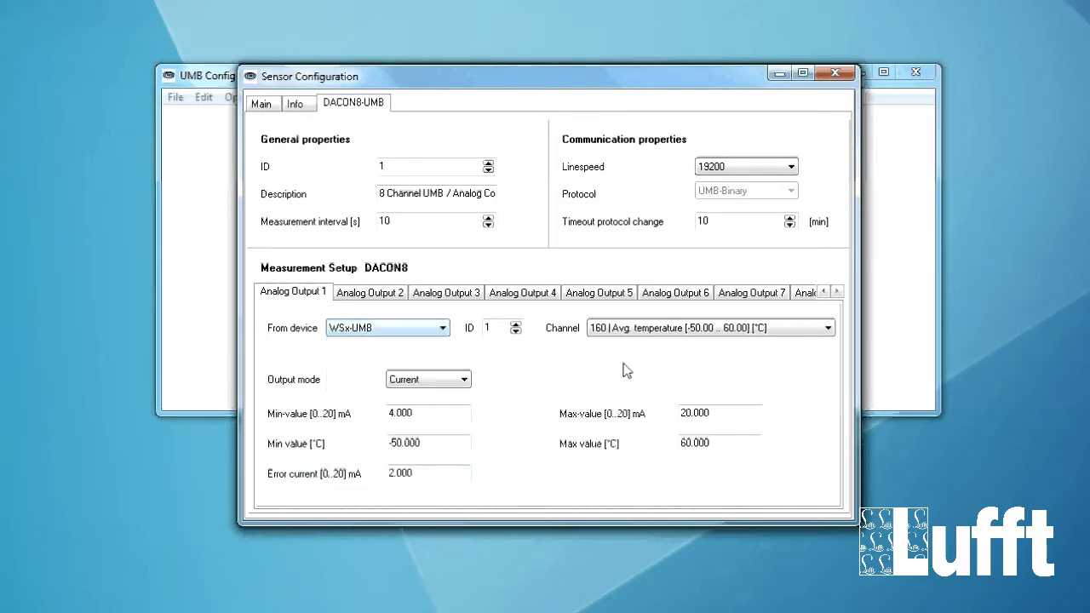
click(498, 327)
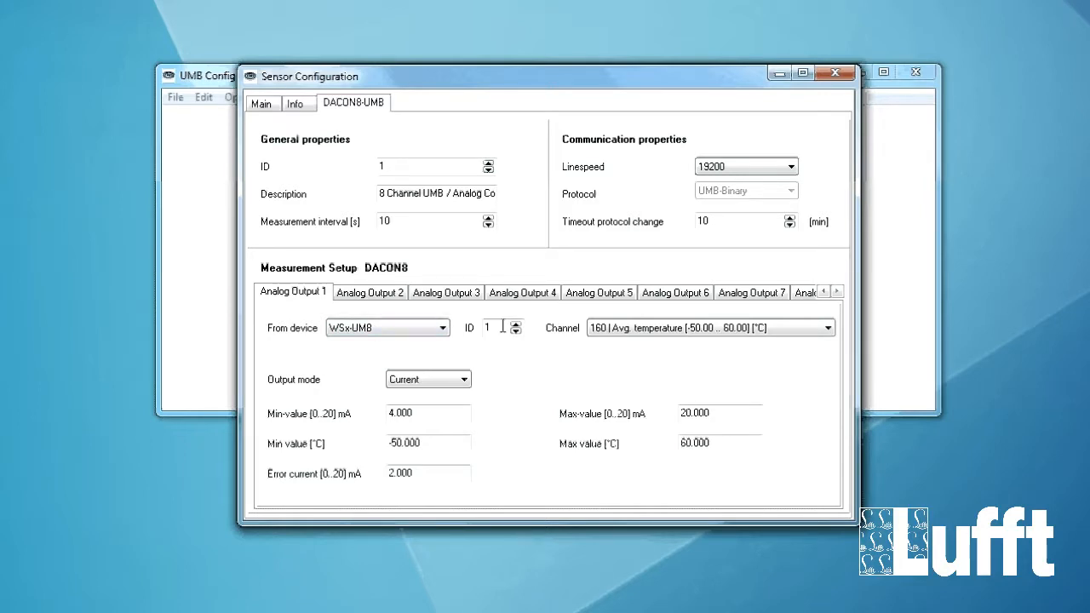
mouse_move(596, 346)
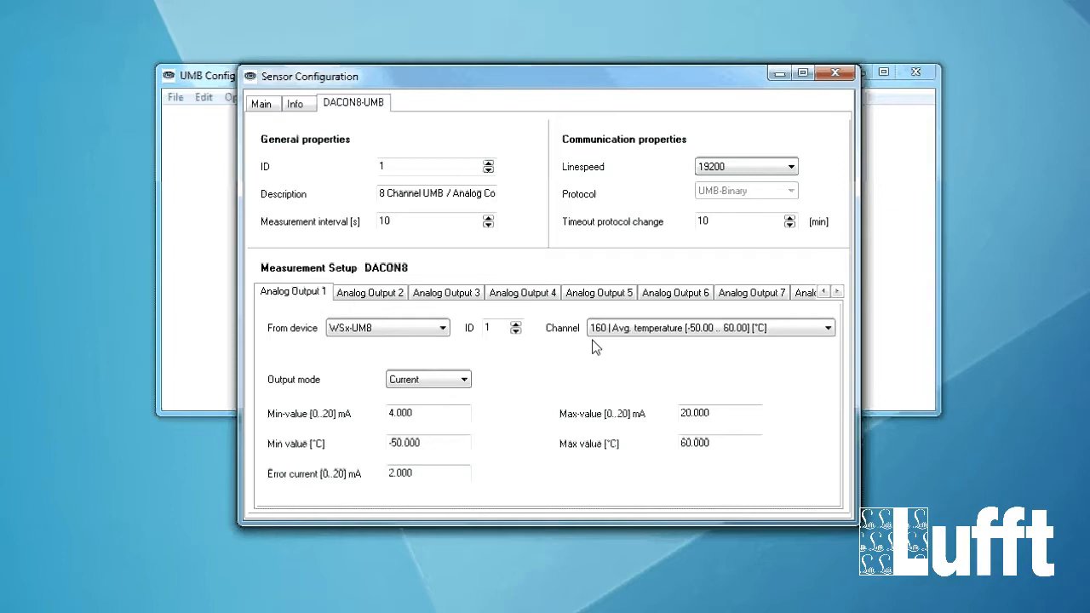
mouse_move(688, 369)
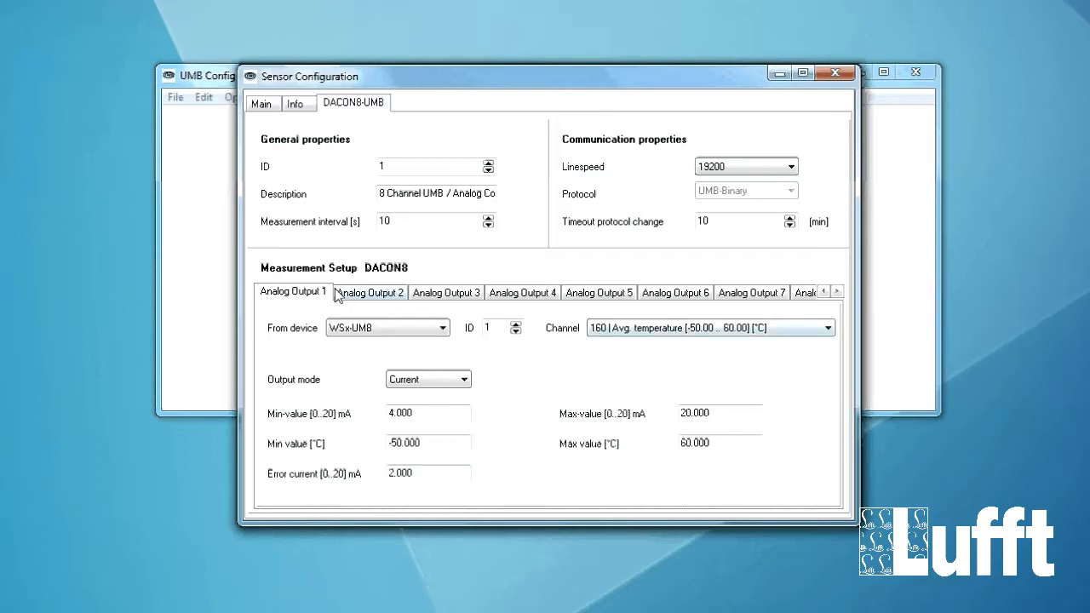
mouse_move(845, 339)
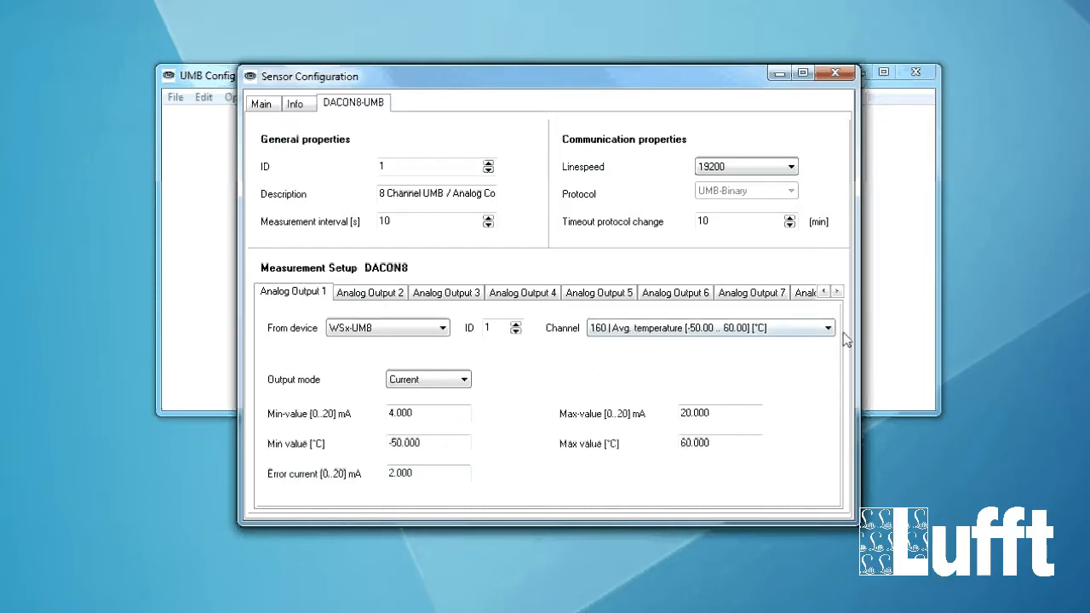
Keep Analog Output 1 on channel 160 Avg. temperature as Current, then view Analog Output 2.
click(828, 328)
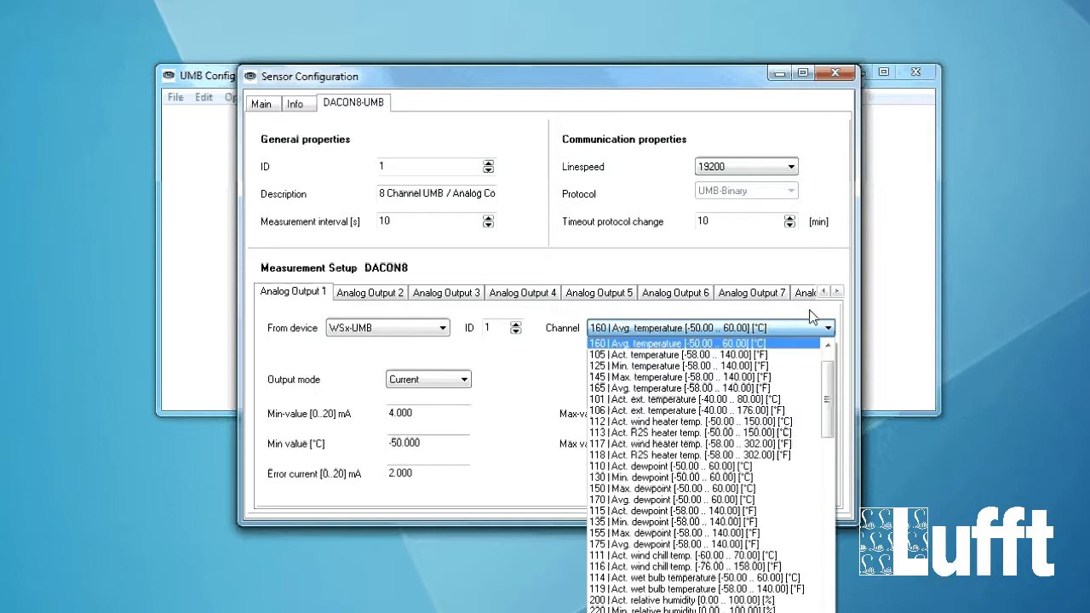
mouse_move(660, 315)
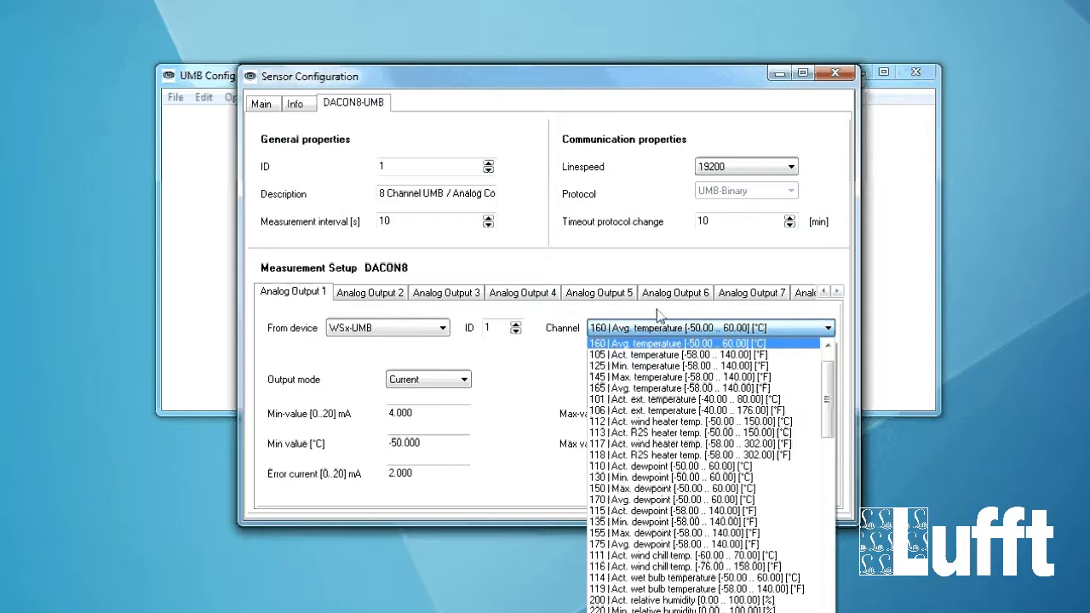
mouse_move(305, 313)
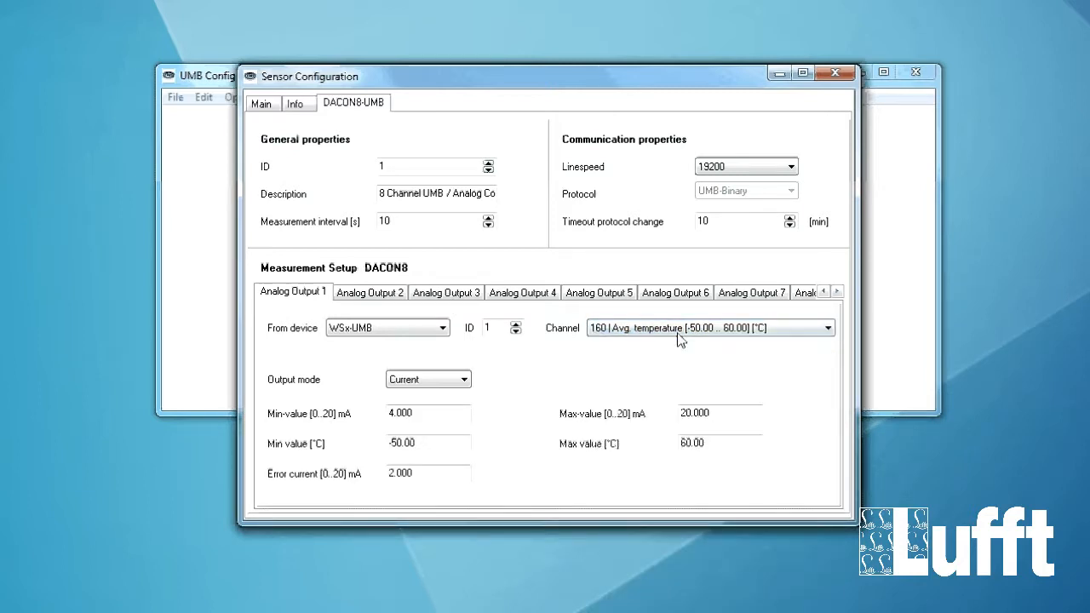
mouse_move(783, 358)
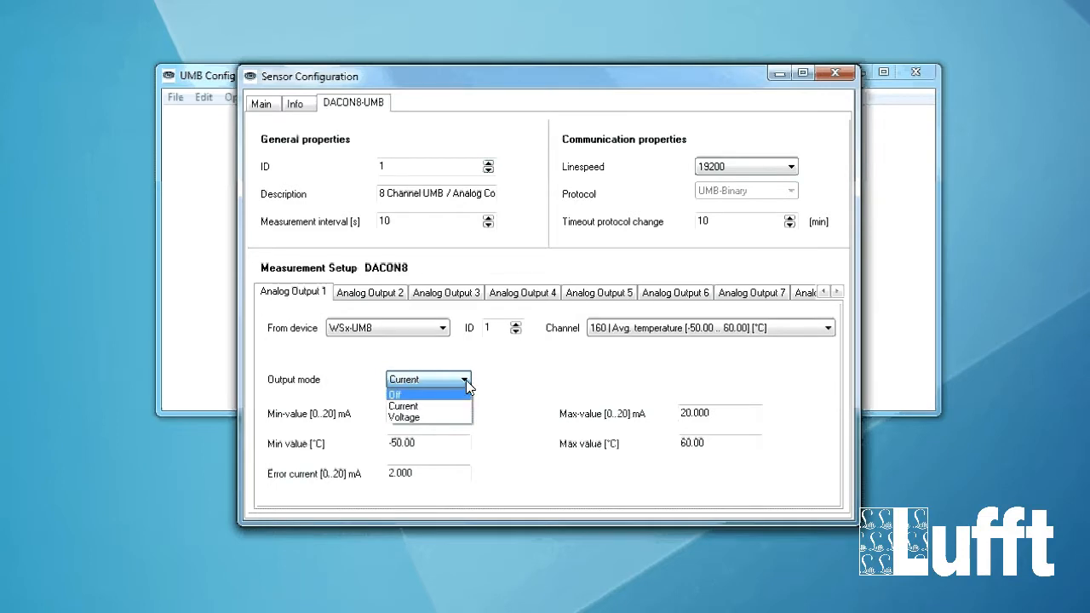
click(403, 405)
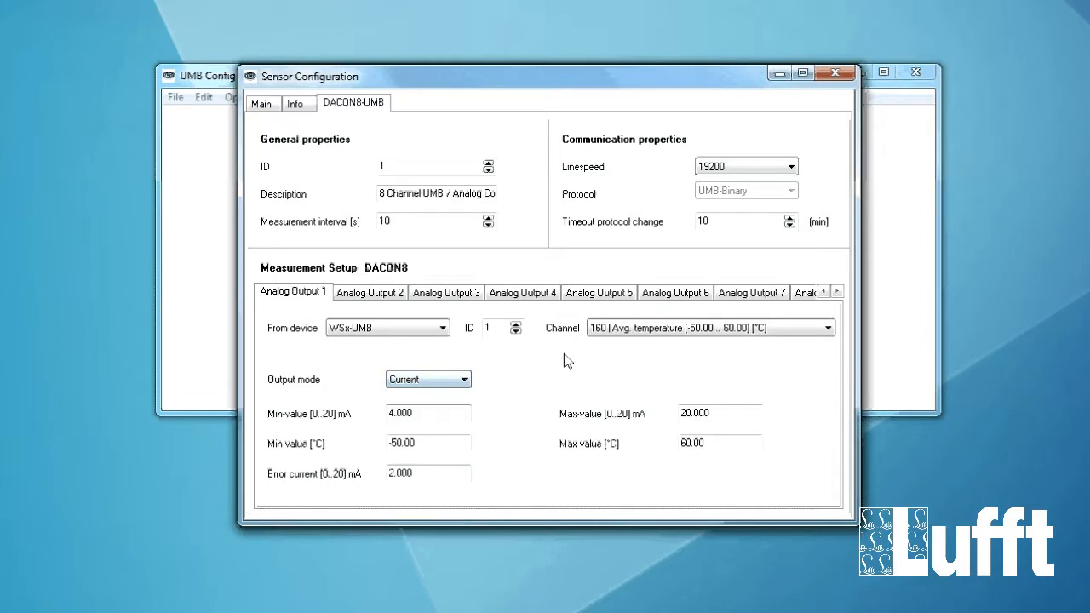
click(405, 413)
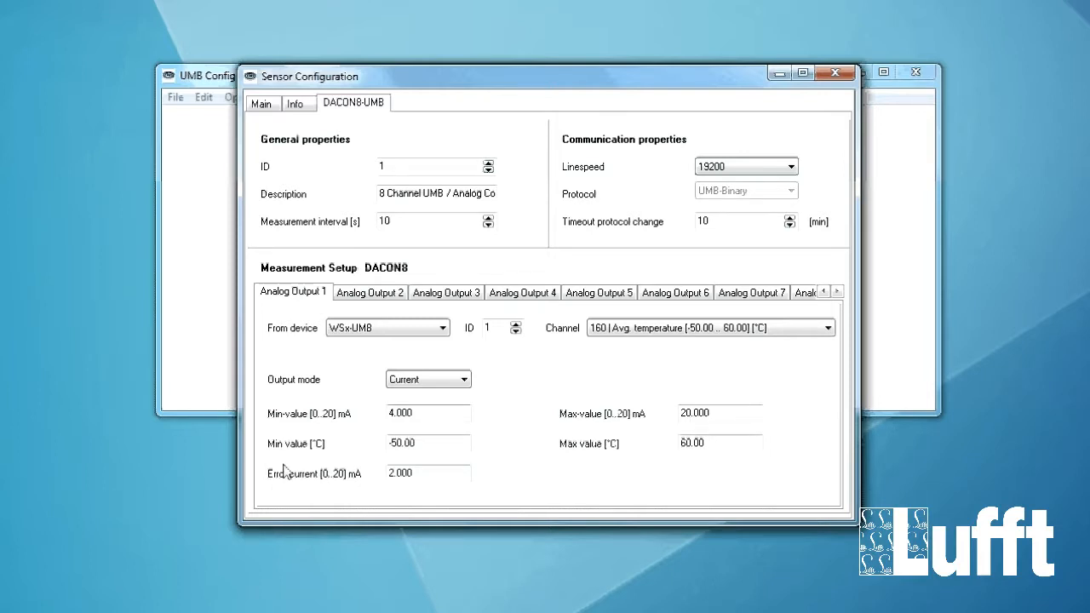
mouse_move(358, 460)
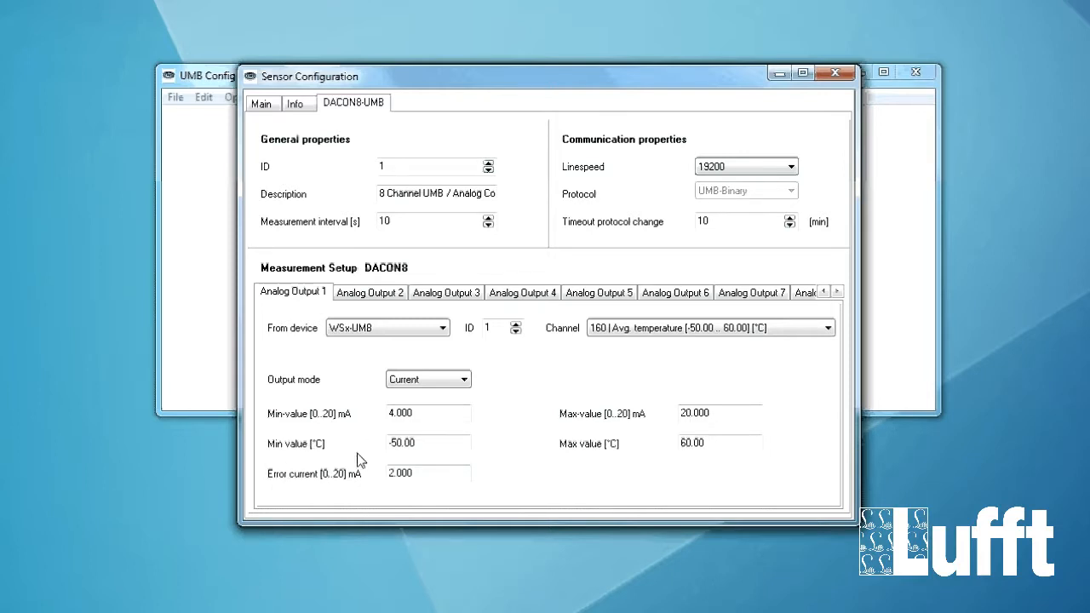
mouse_move(596, 465)
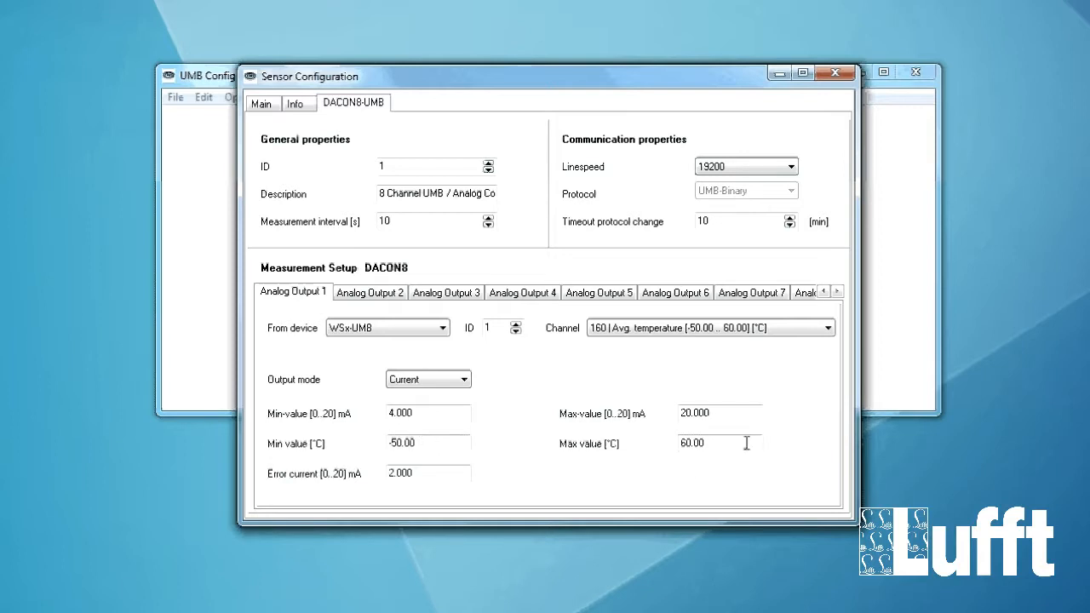
mouse_move(286, 490)
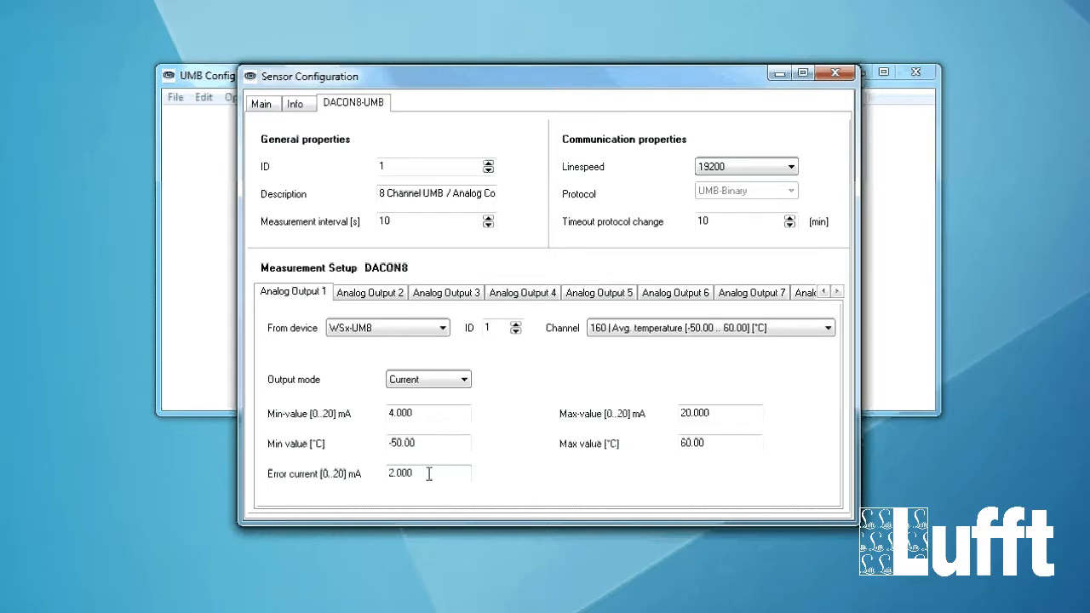
mouse_move(402, 337)
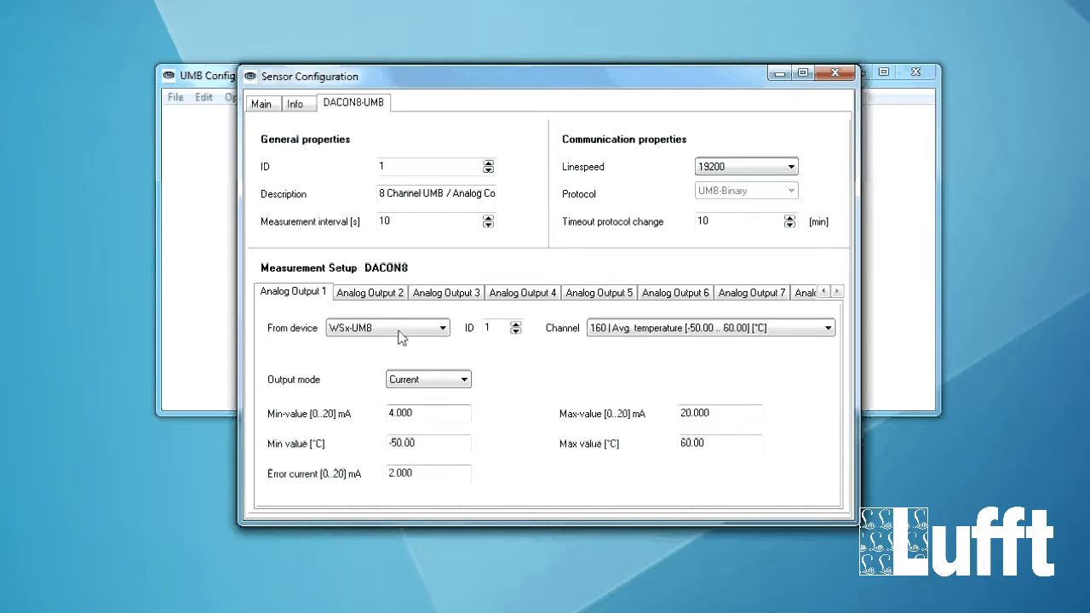
click(369, 292)
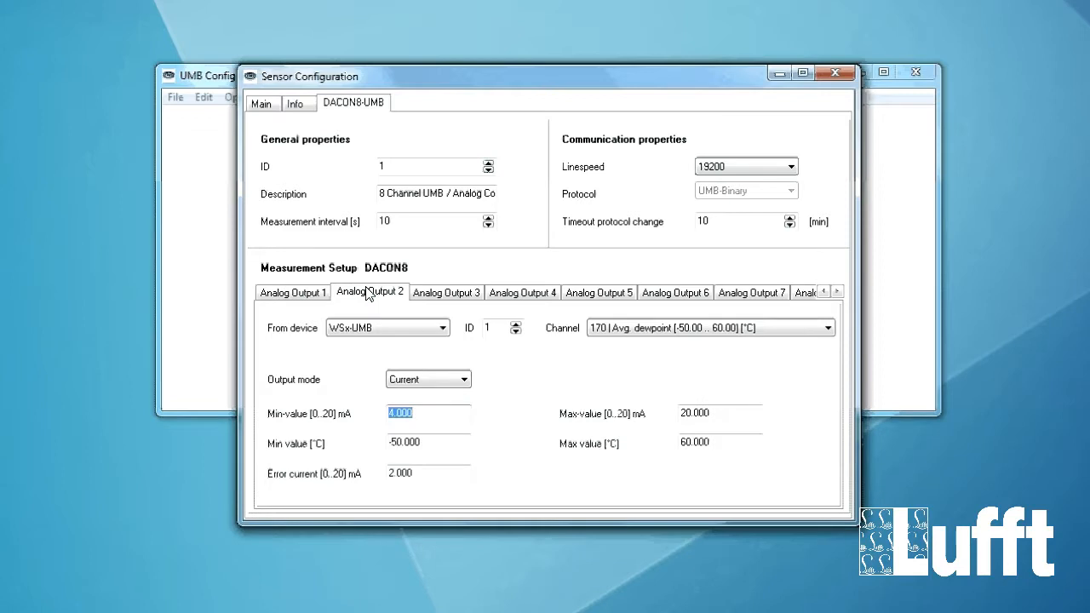
mouse_move(307, 371)
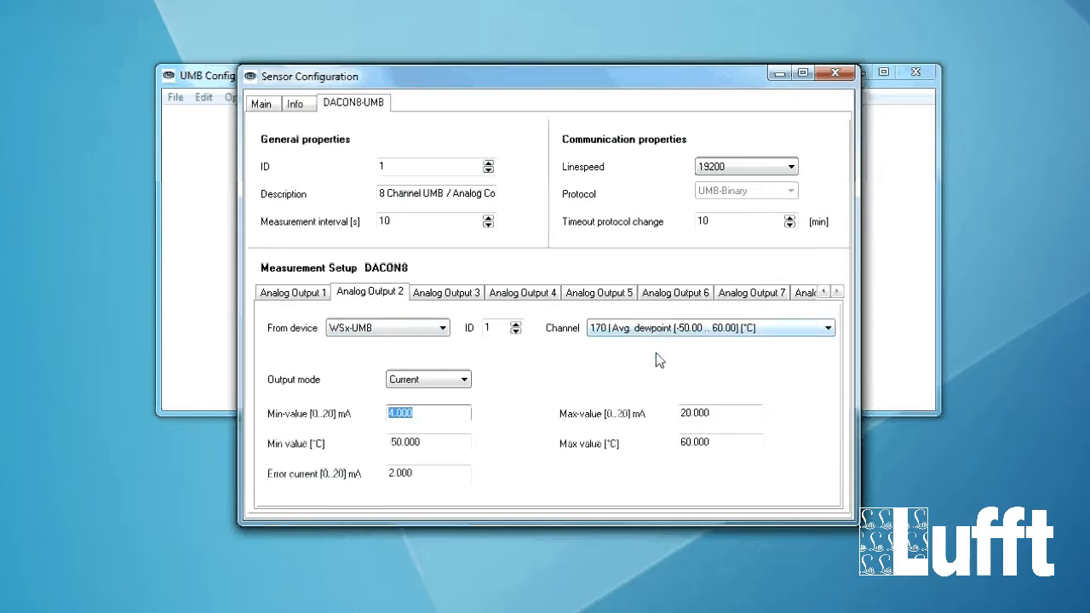
mouse_move(629, 341)
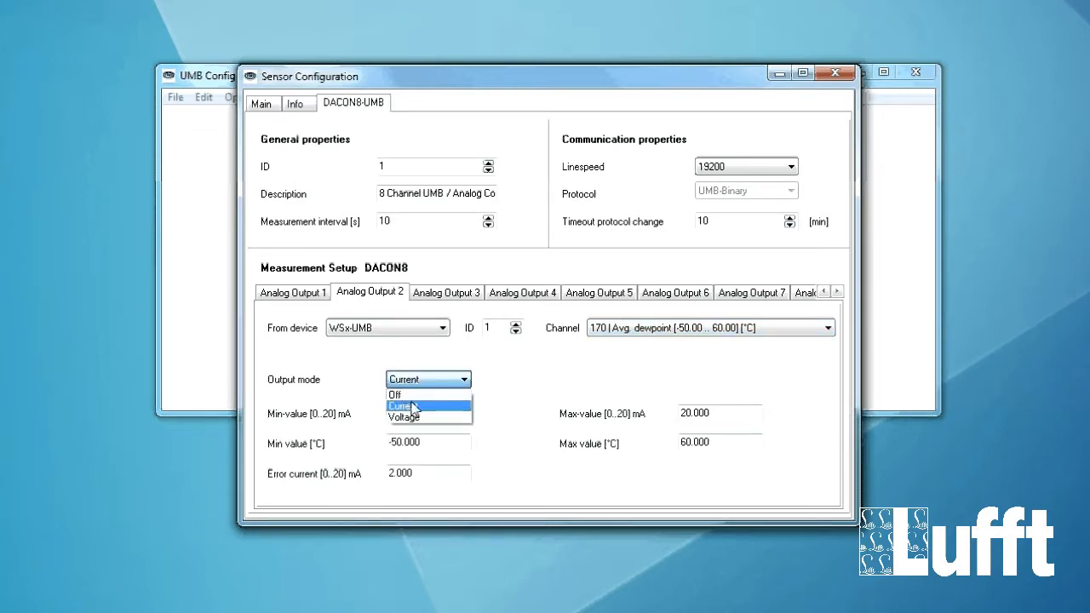
Leave Analog Output 2 as Current and view Analog Output 3's humidity settings.
click(417, 406)
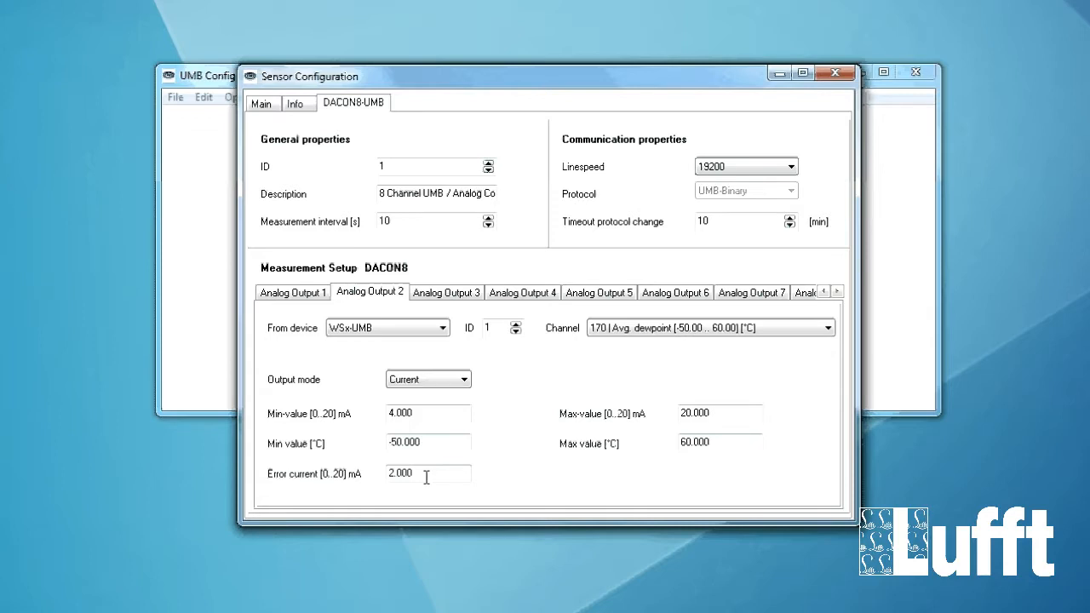
click(446, 292)
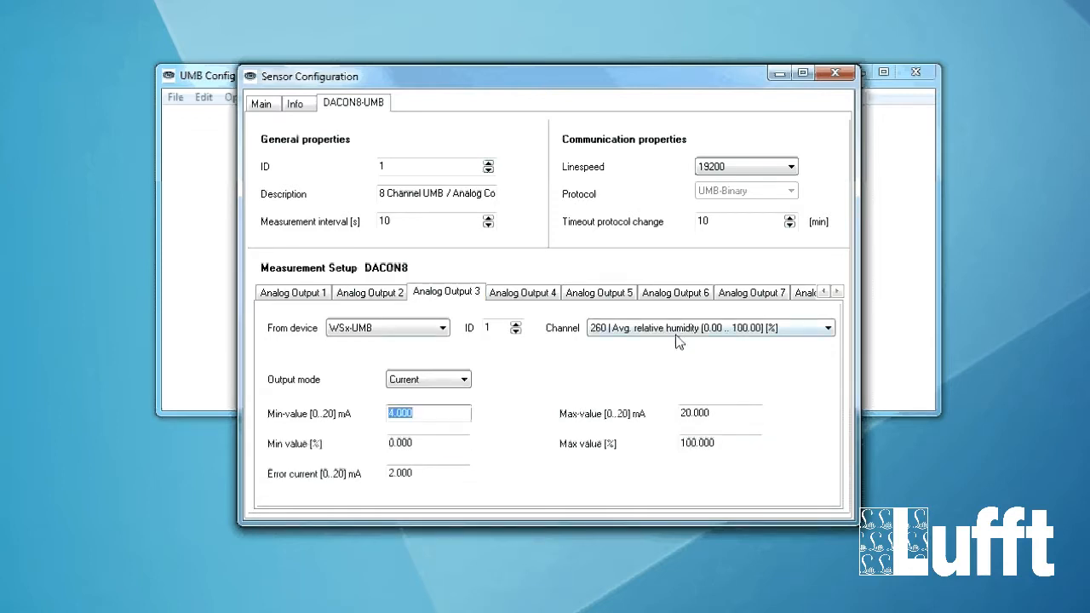
mouse_move(522, 292)
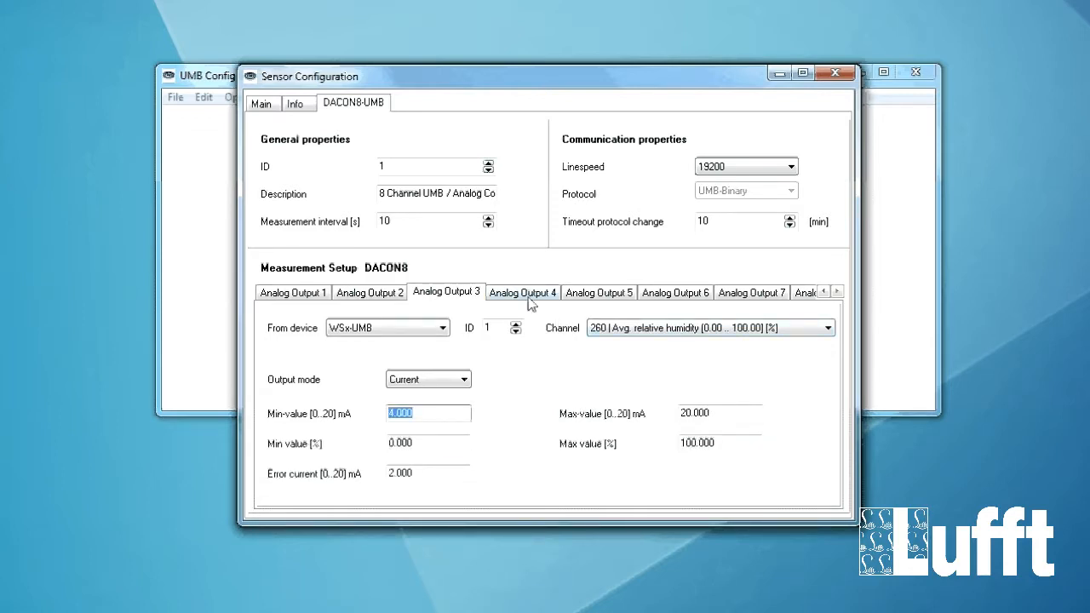
Review Analog Outputs 4 through 8, then return to the profile options.
click(522, 292)
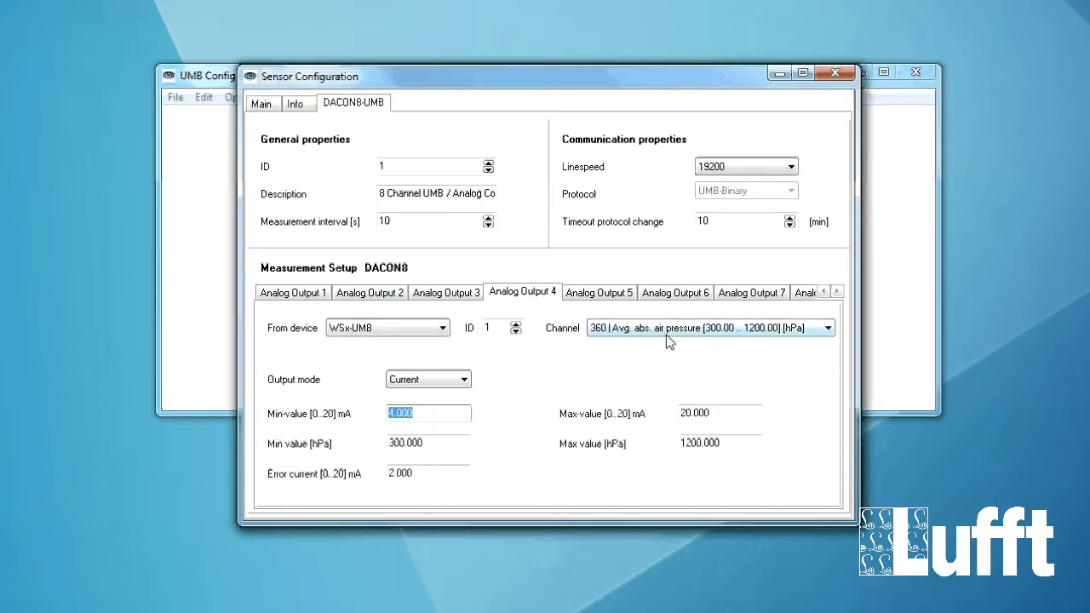
click(598, 292)
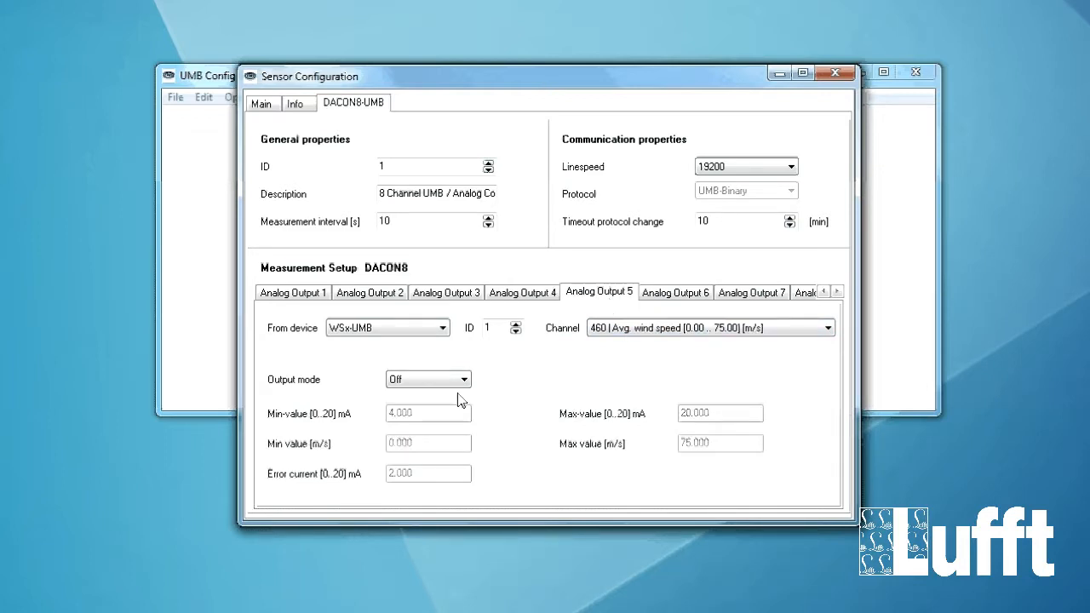
click(675, 292)
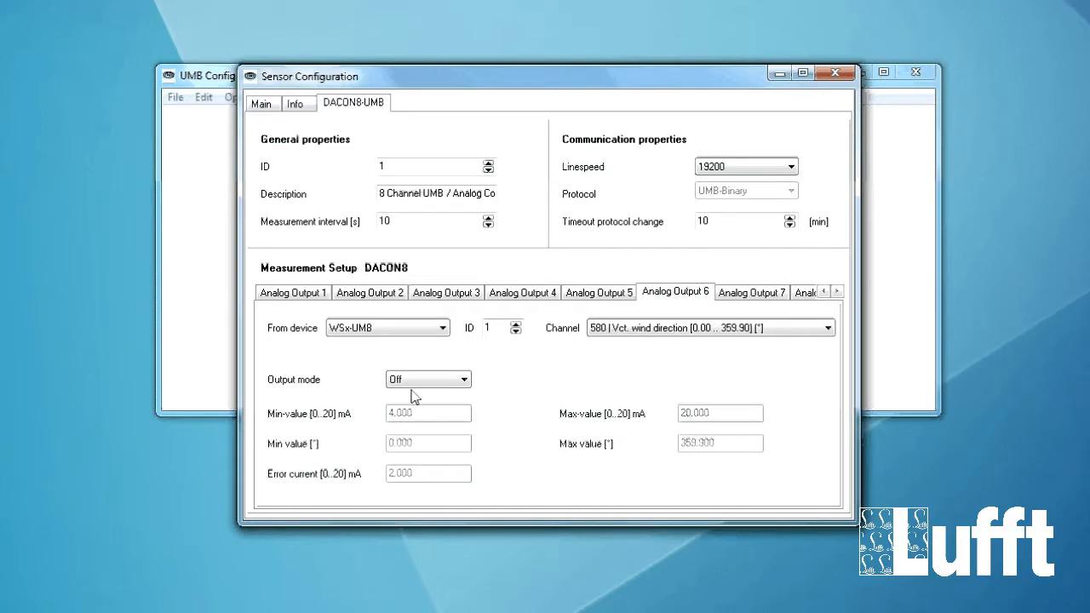
click(751, 291)
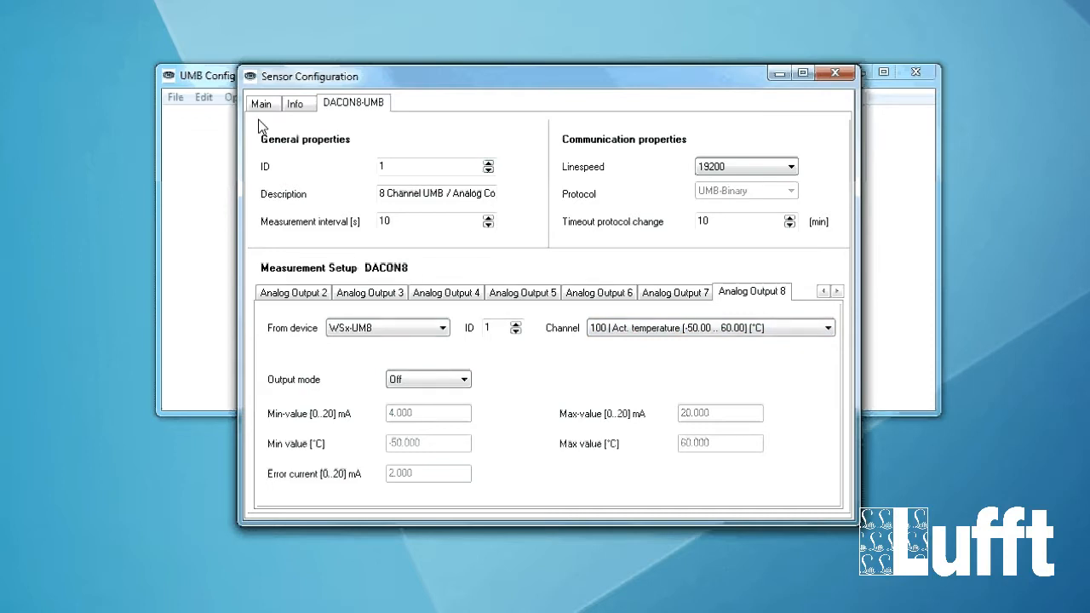
click(261, 102)
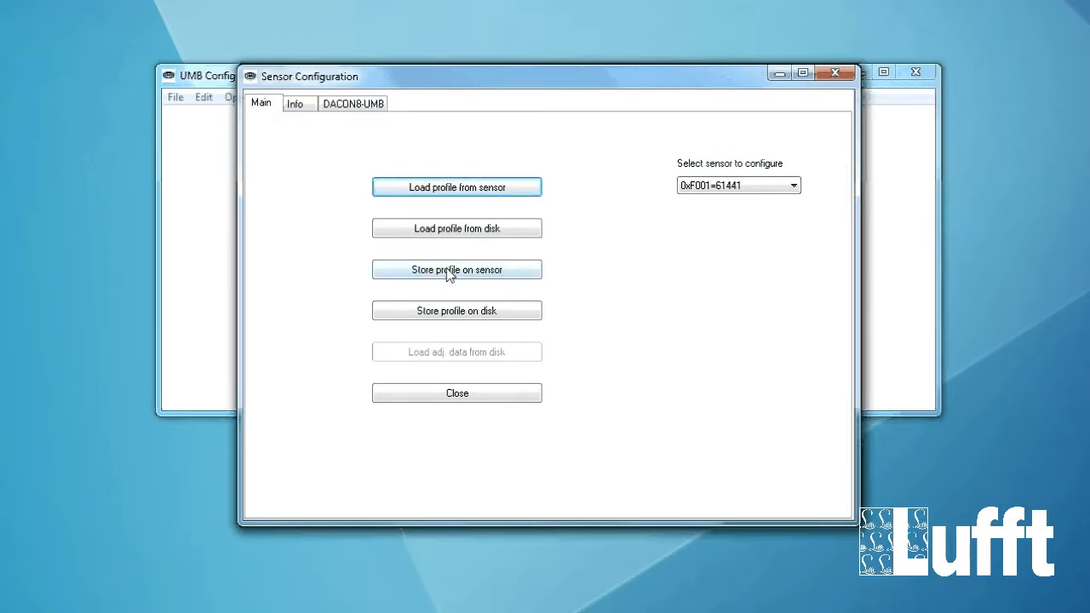
Store the profile on the DACON8-UMB sensor and acknowledge the Config written message.
click(457, 269)
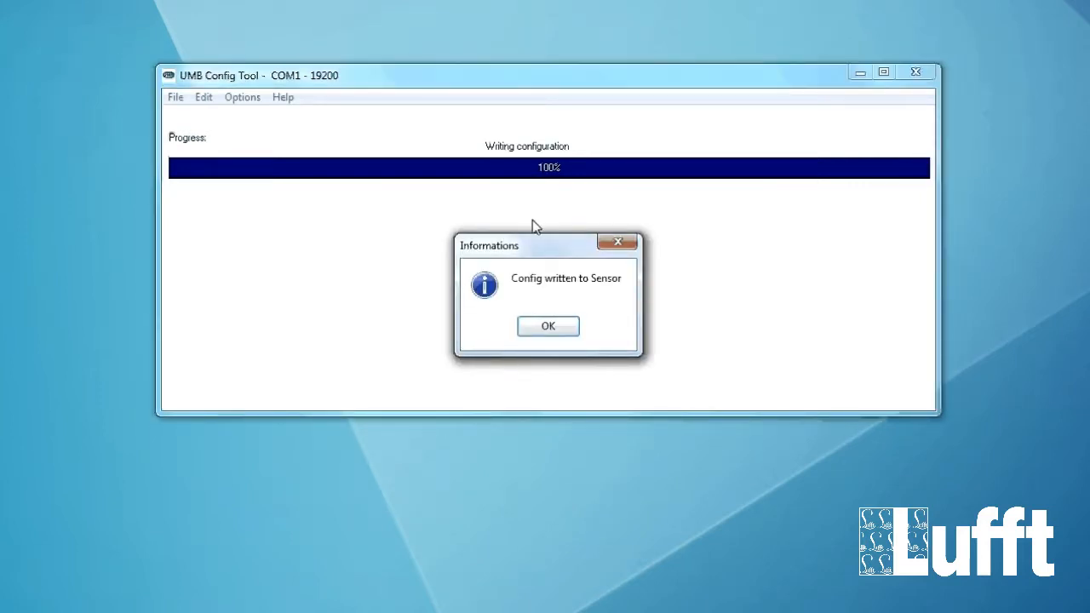
click(547, 325)
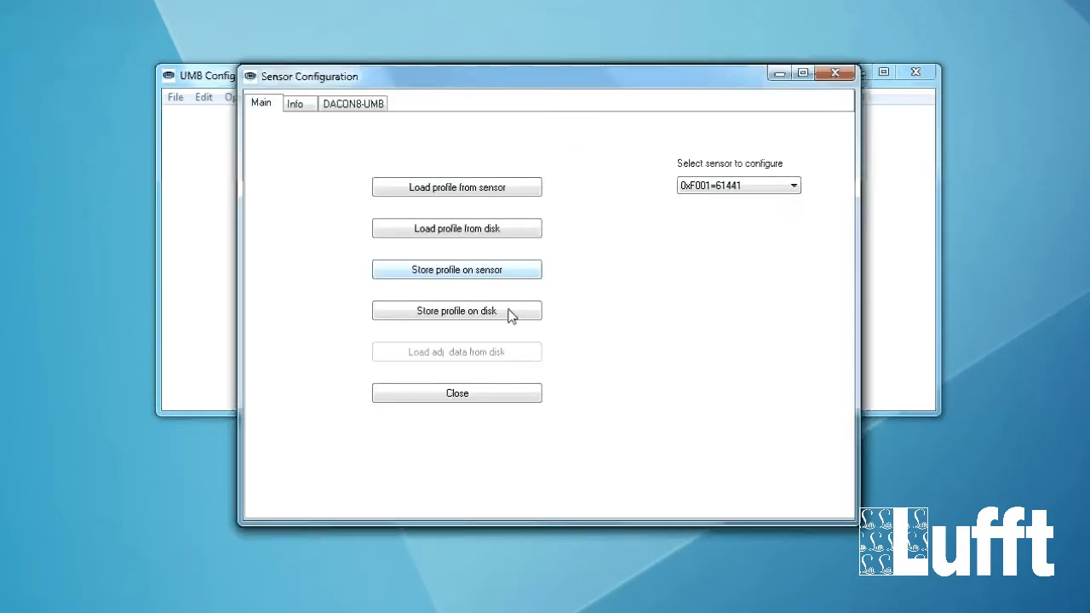
Close configuration, reopen the sensor's channel selection, and update the channel list to 16 channels.
click(456, 393)
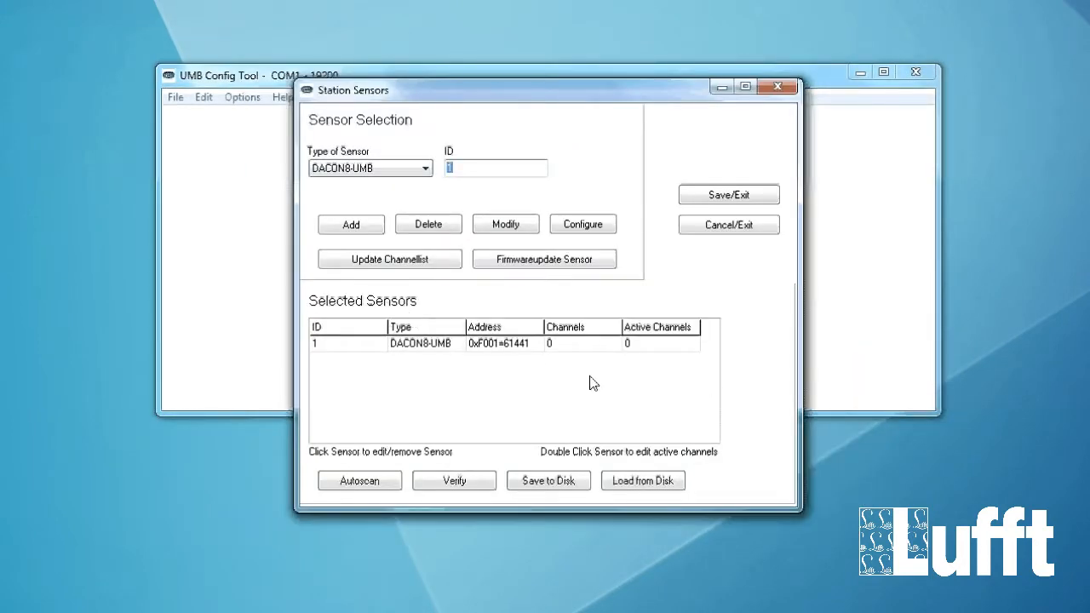
mouse_move(449, 371)
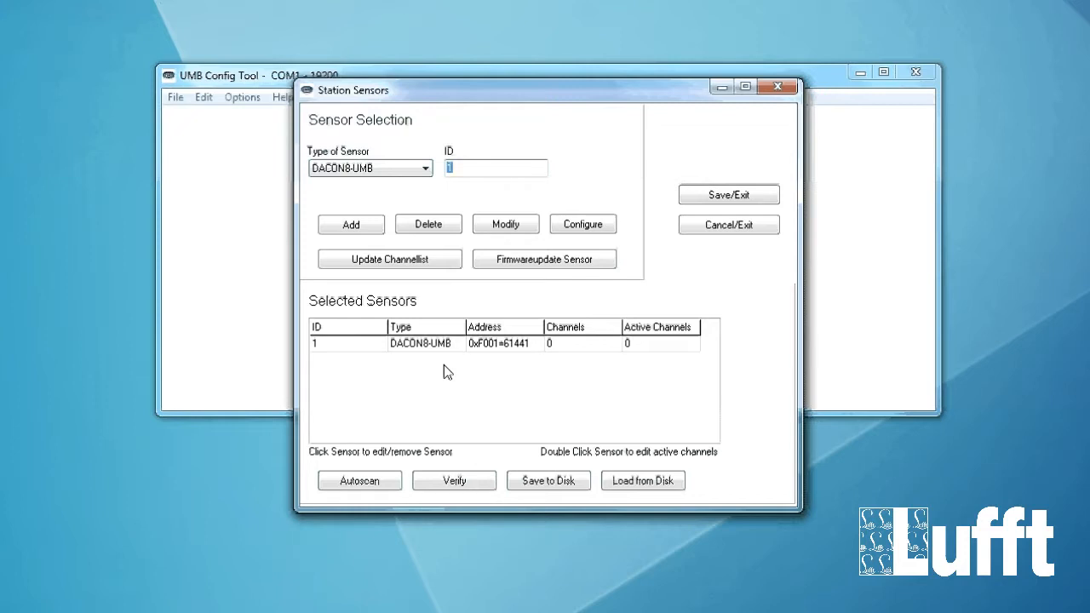
mouse_move(446, 384)
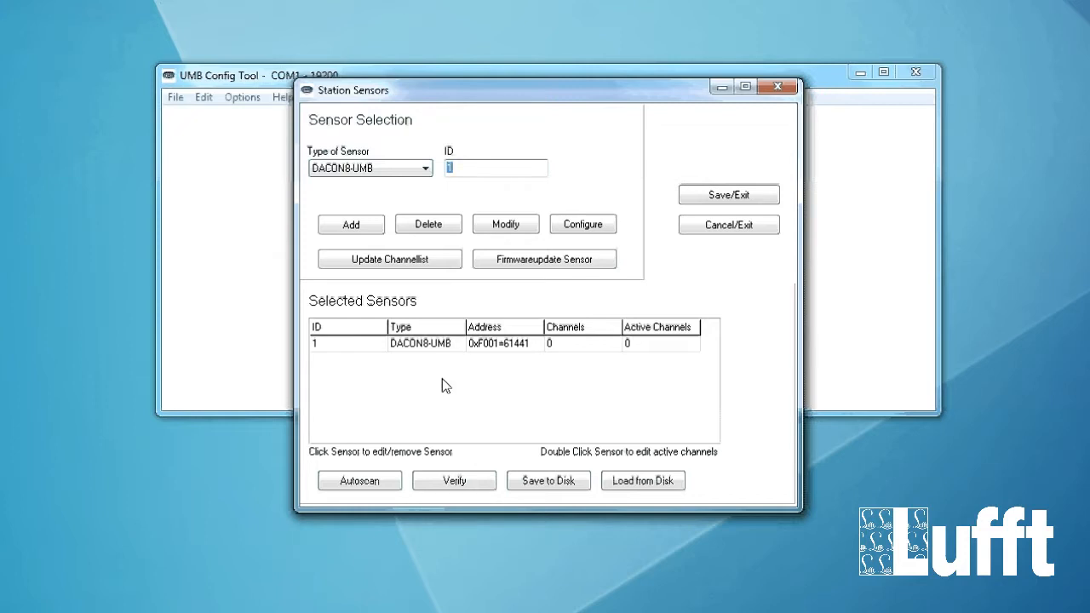
mouse_move(635, 369)
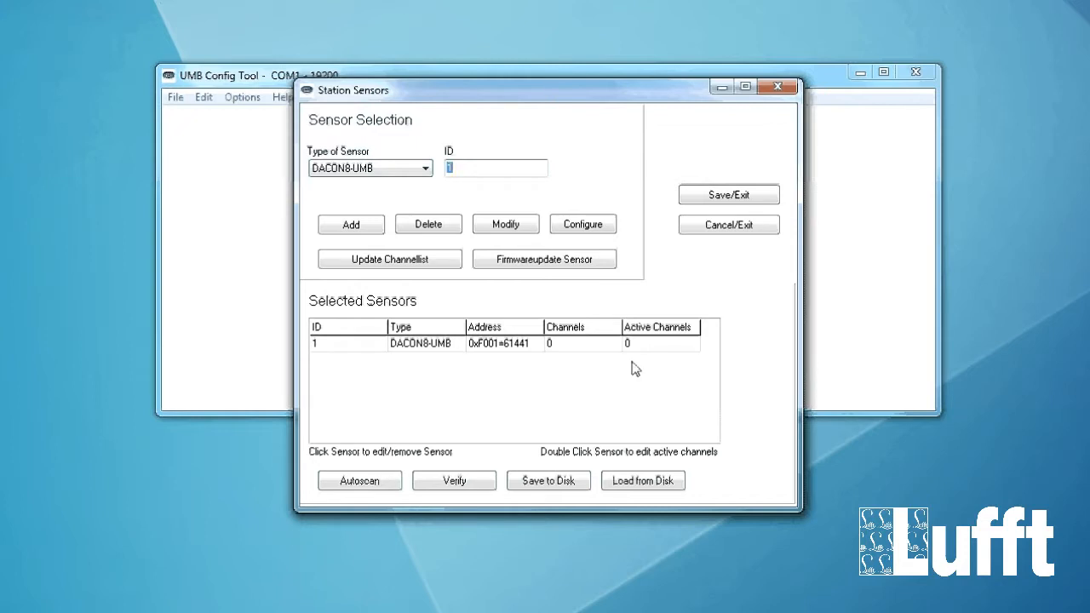
double_click(418, 343)
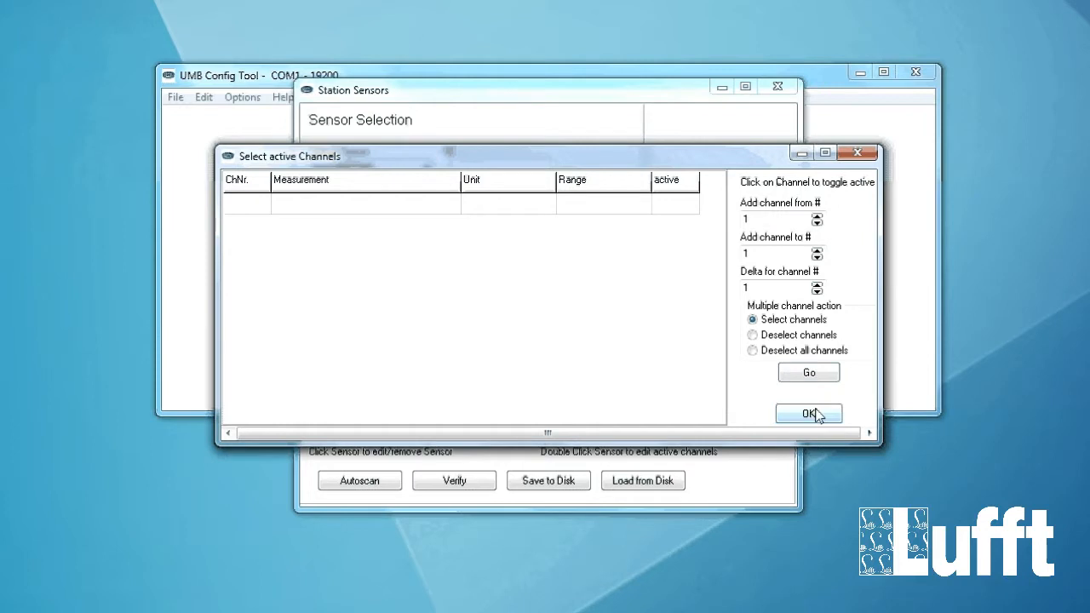
click(808, 414)
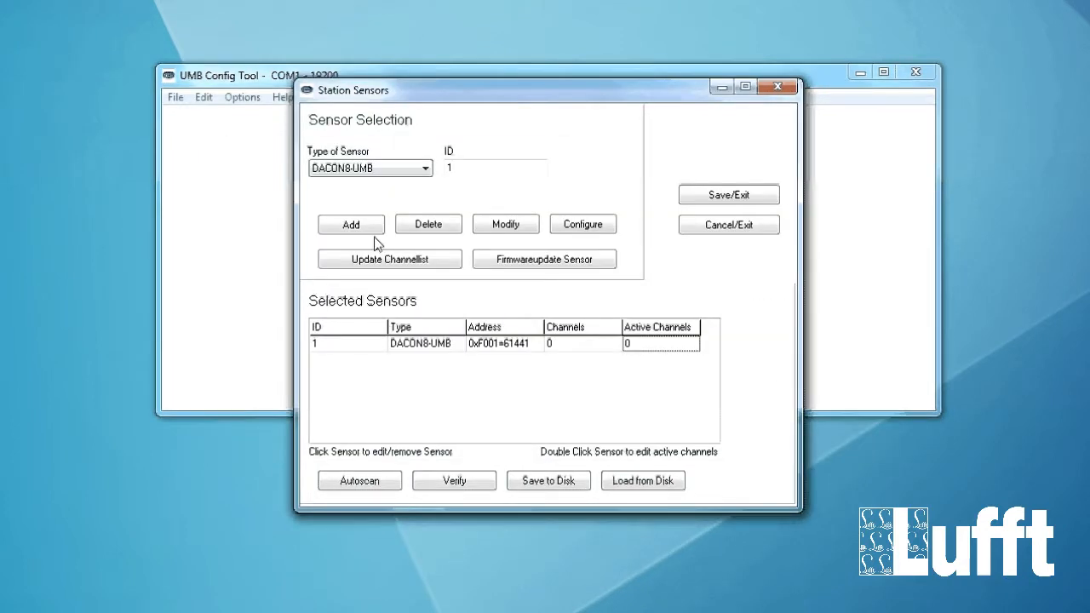
mouse_move(365, 281)
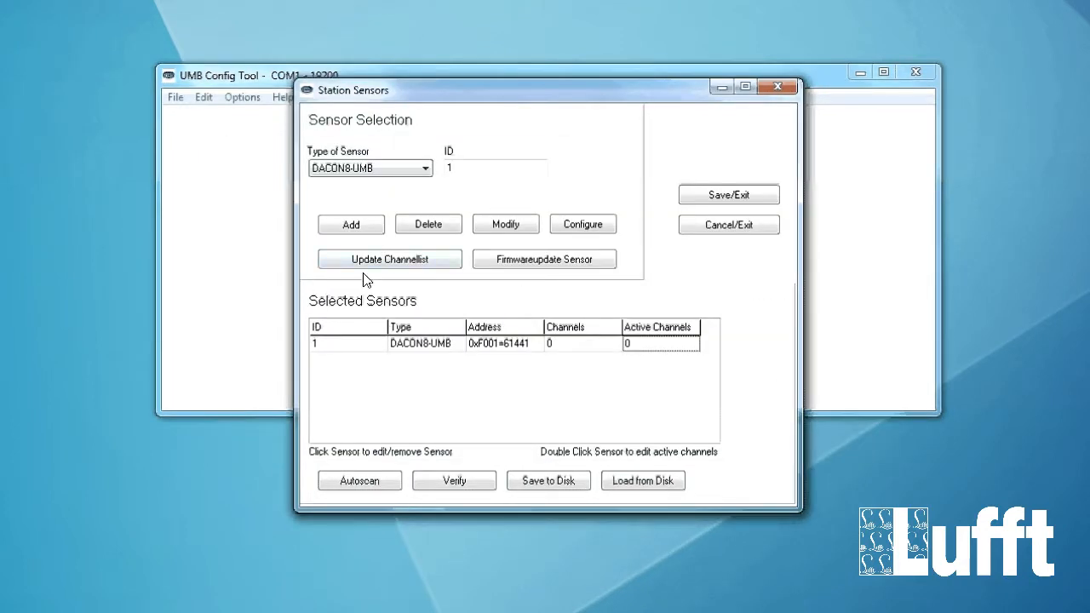
click(390, 259)
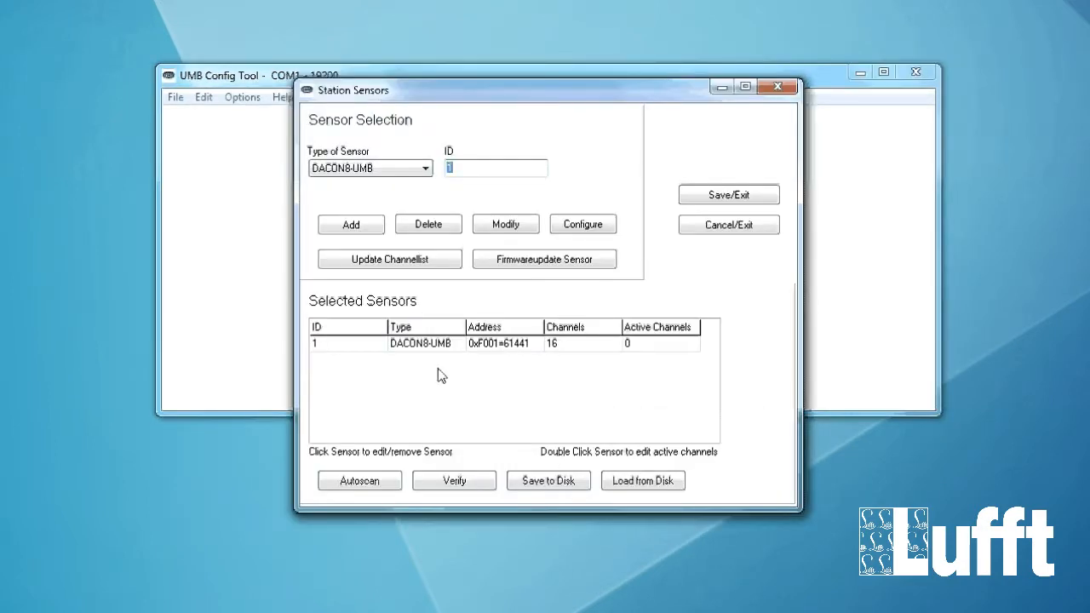
mouse_move(668, 366)
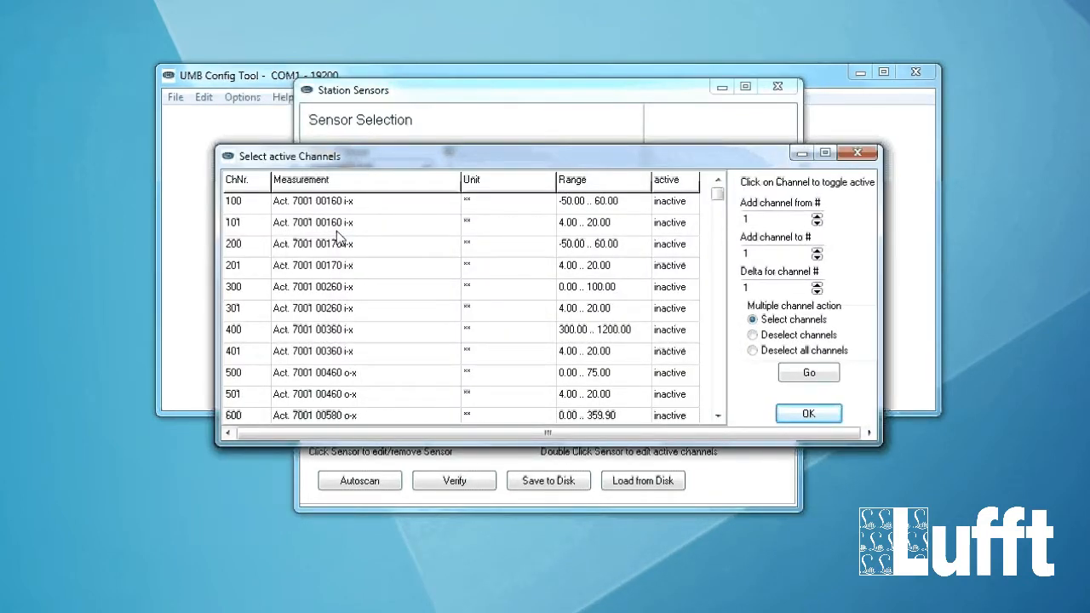
mouse_move(600, 210)
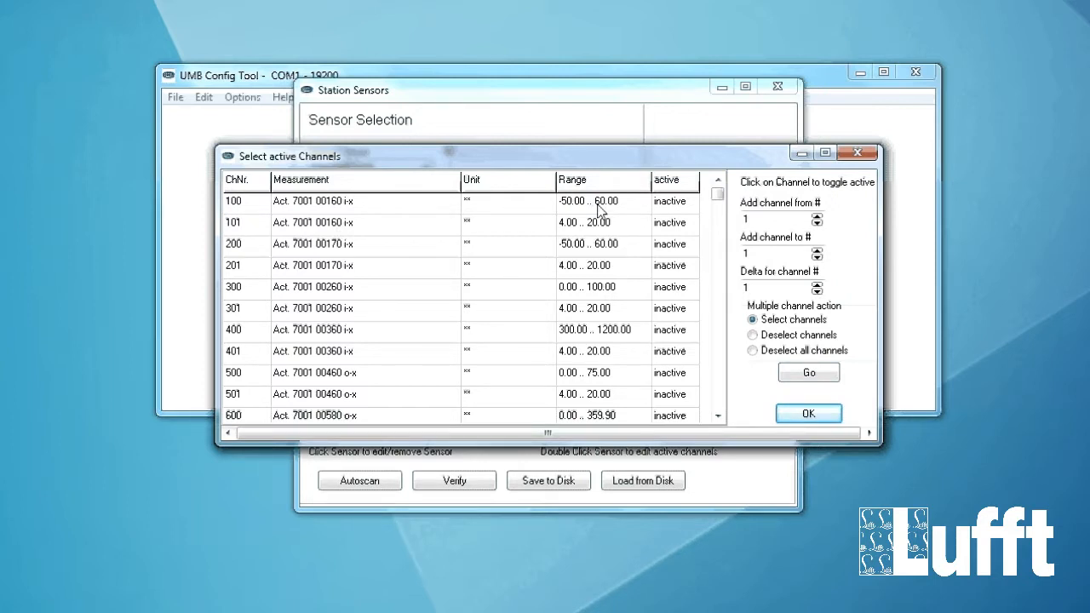
Activate channels 100, 101, 200, 201, 300 and 301 and confirm the selection.
click(672, 201)
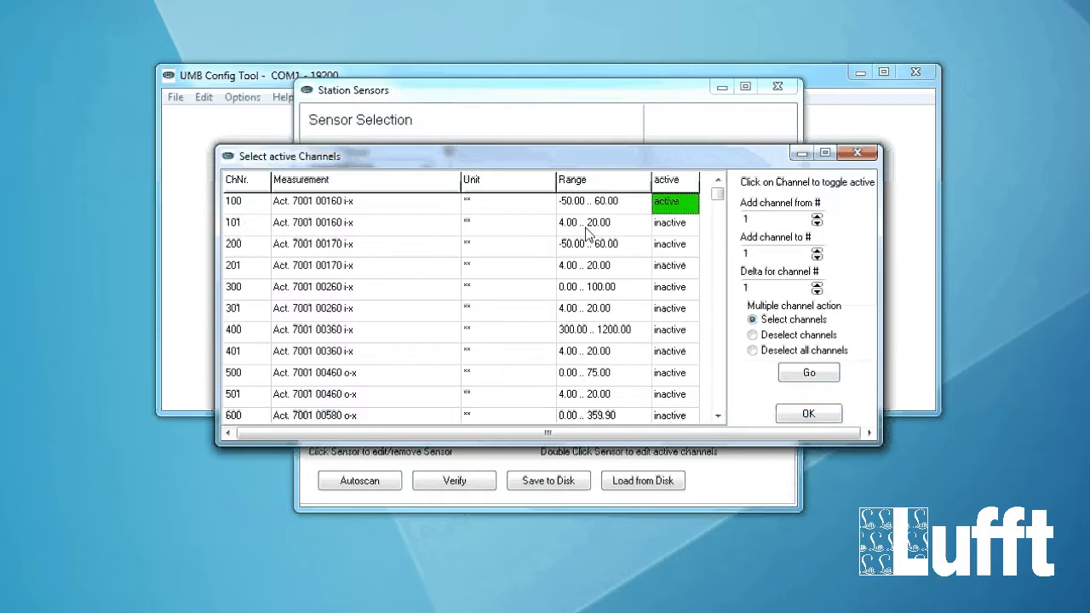
mouse_move(573, 231)
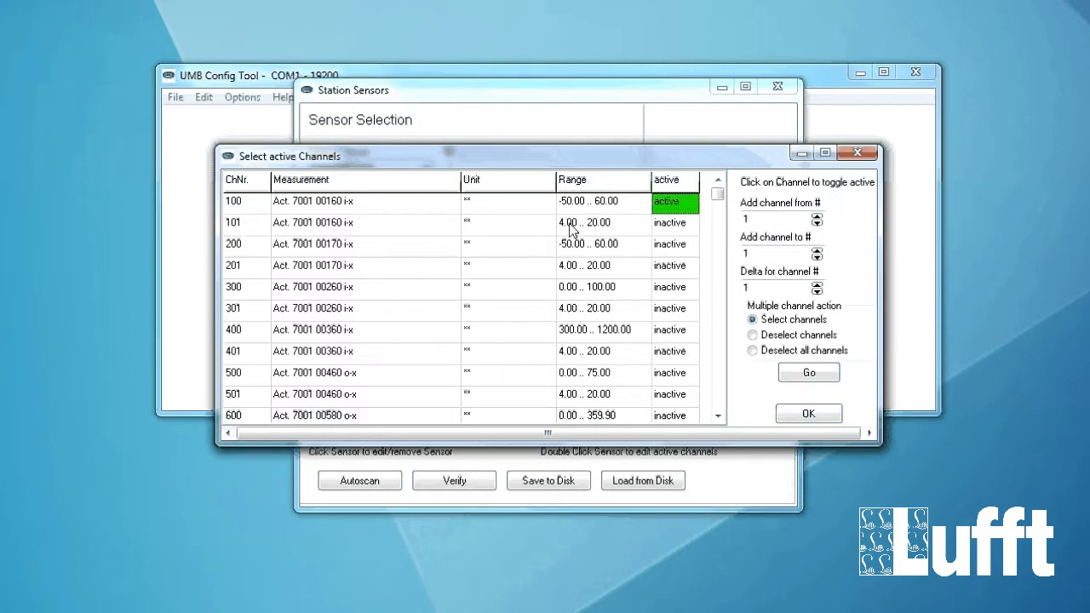
mouse_move(670, 238)
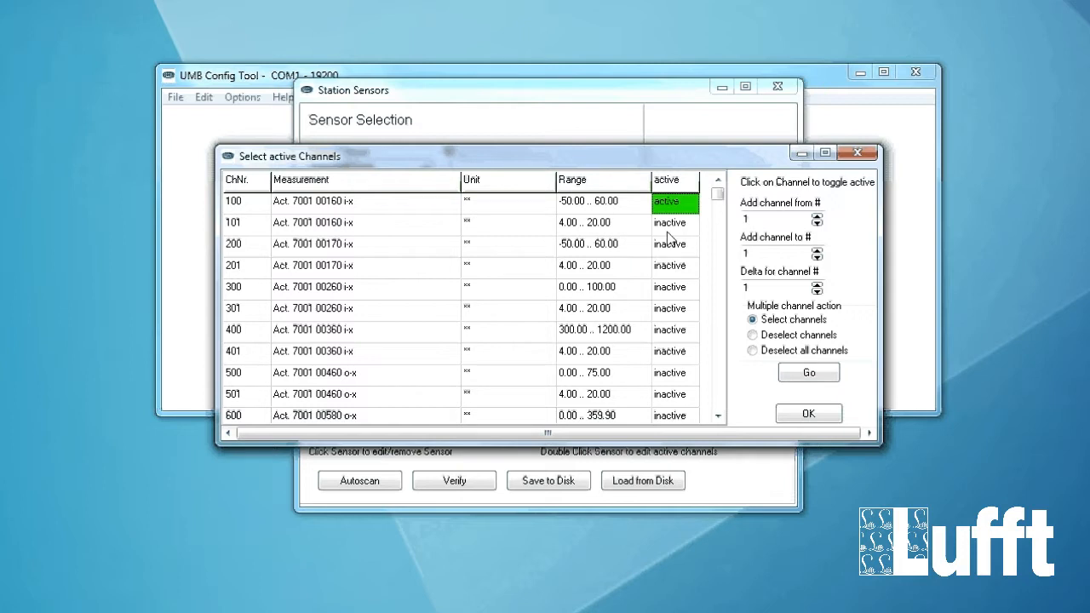
click(674, 222)
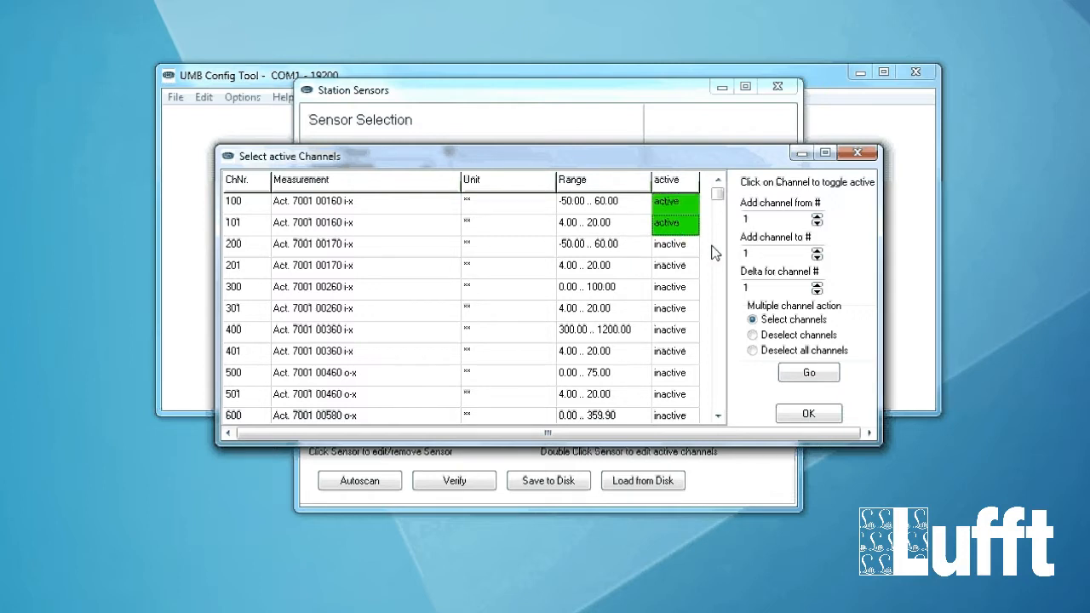
click(674, 245)
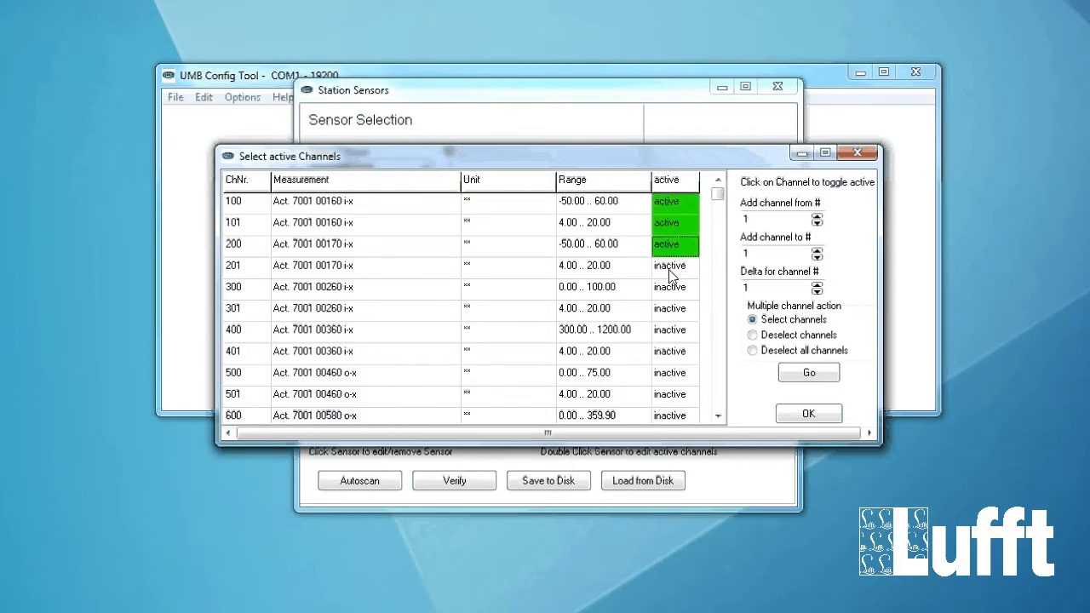
click(674, 265)
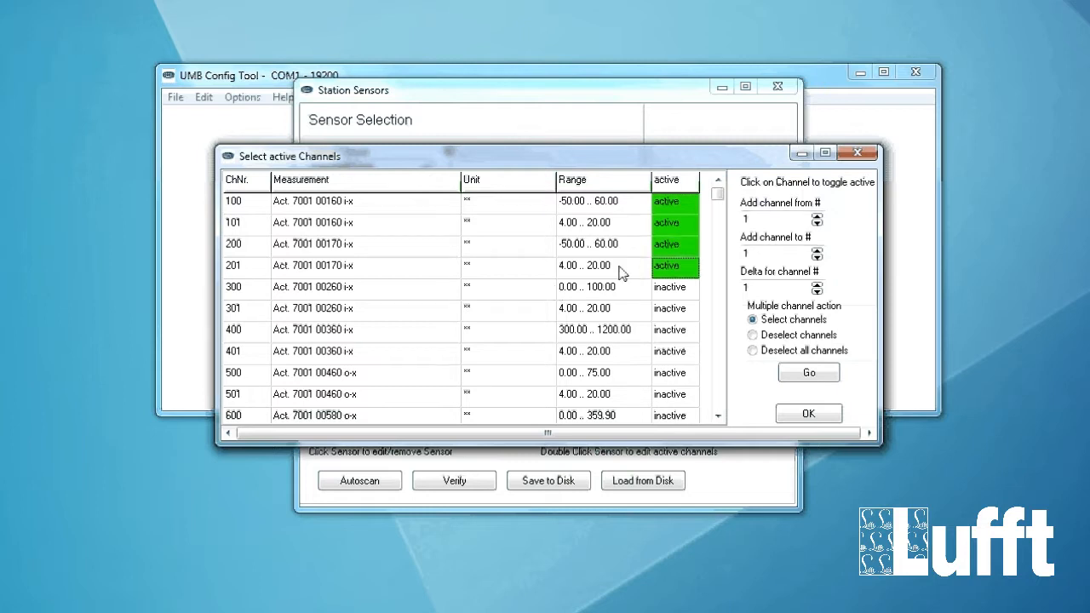
click(674, 266)
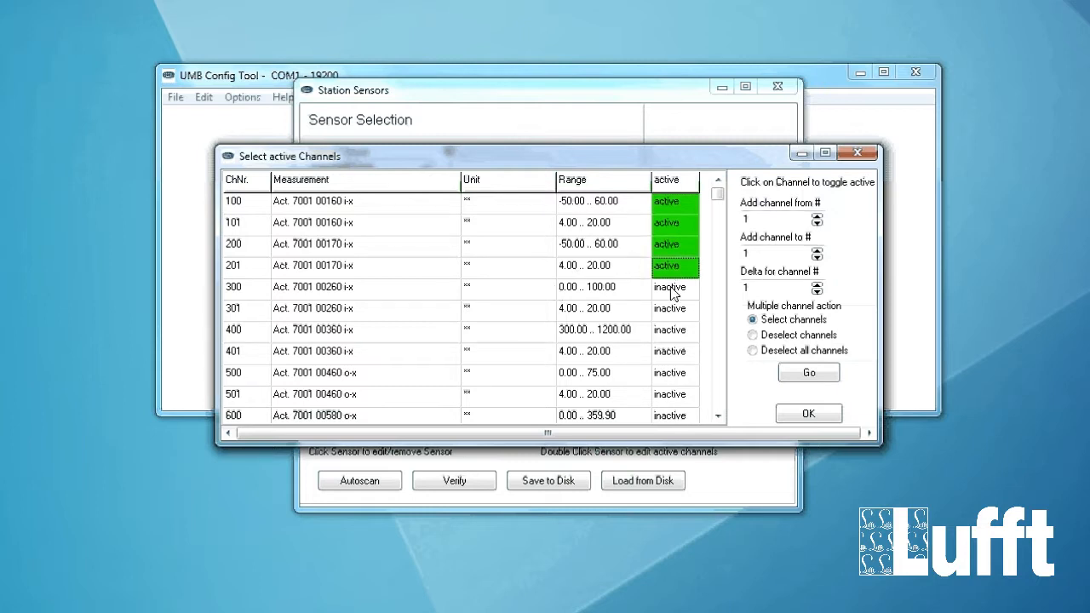
click(672, 287)
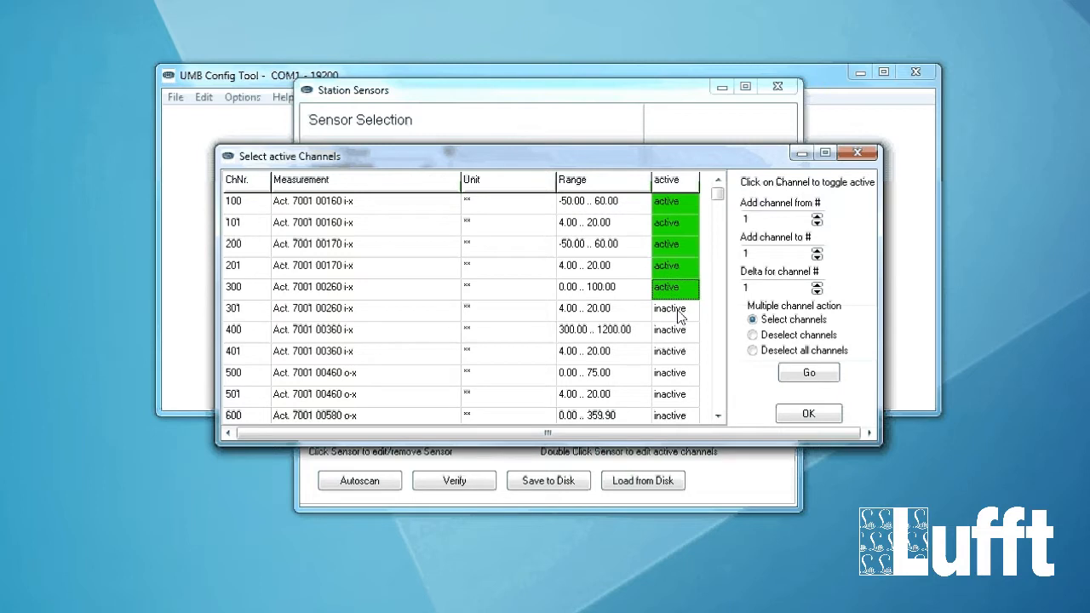
click(673, 308)
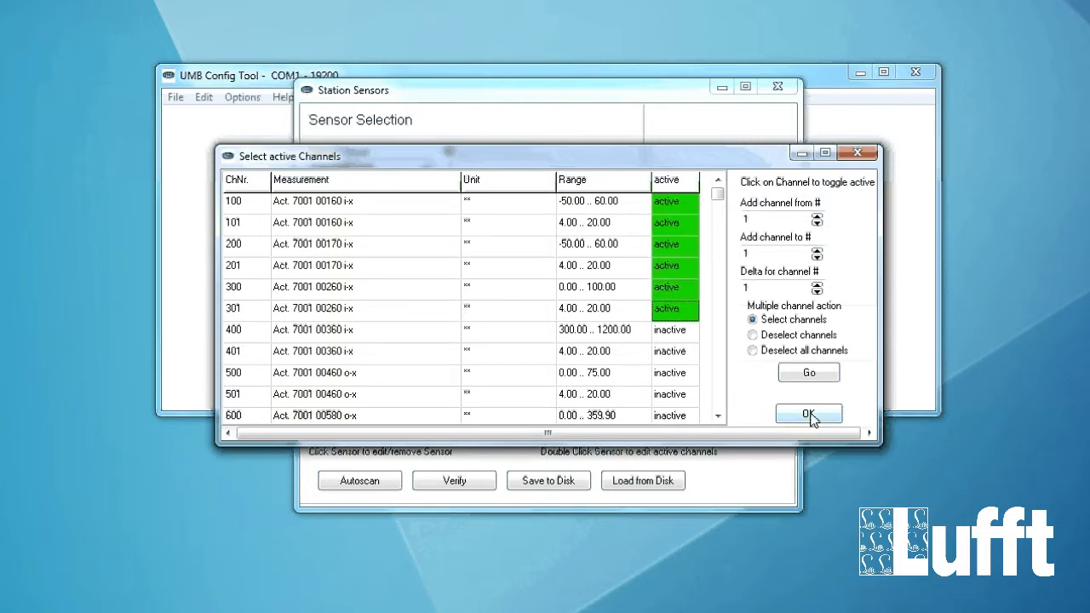
click(808, 415)
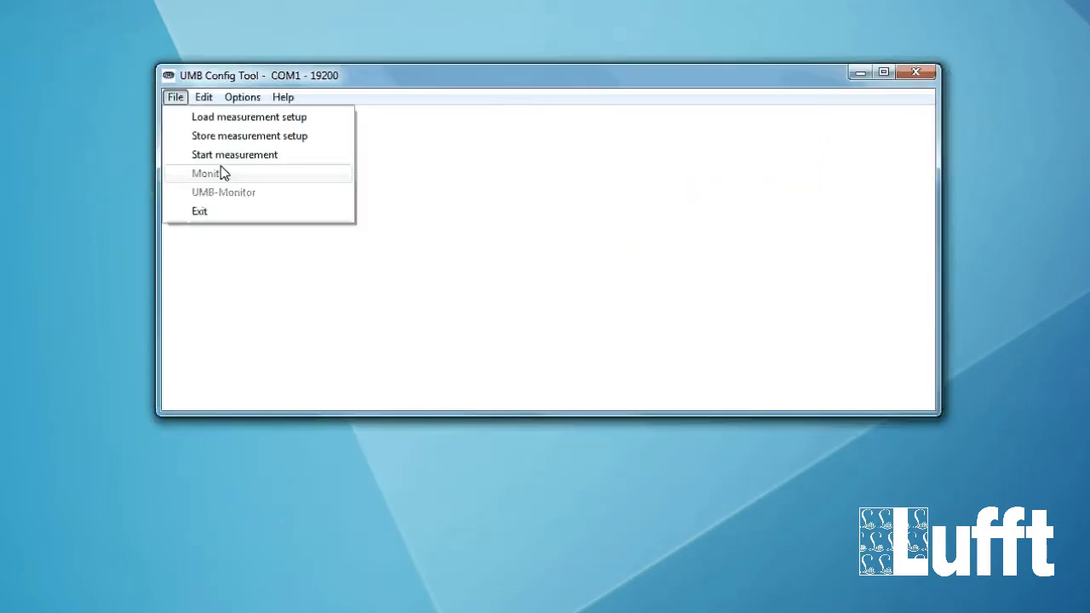
Run live measurement of the six DACON8-UMB channels for ten logged rows, then stop it.
click(234, 154)
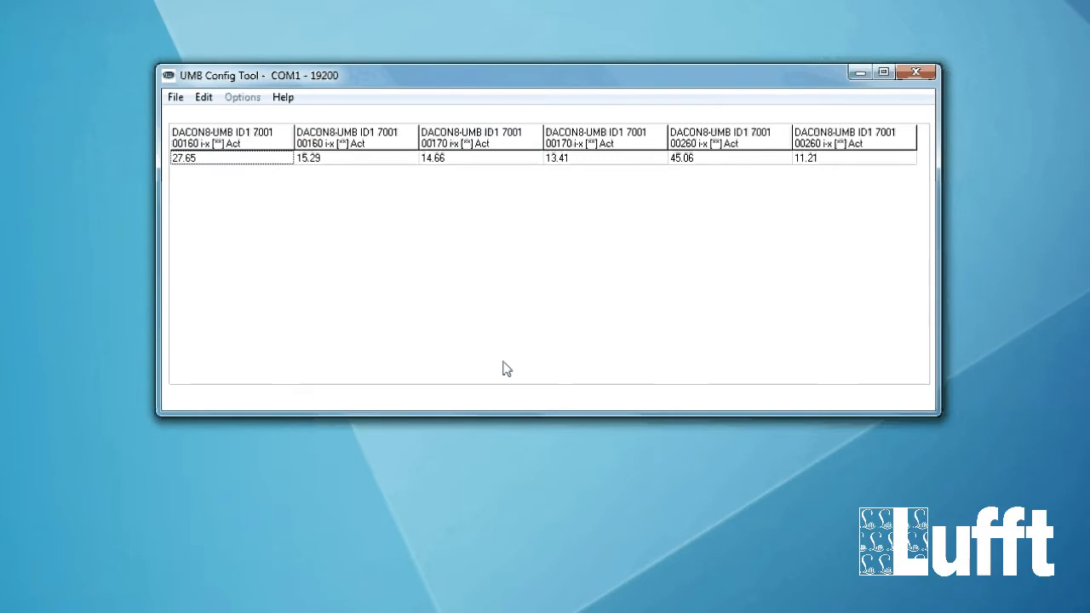
mouse_move(192, 263)
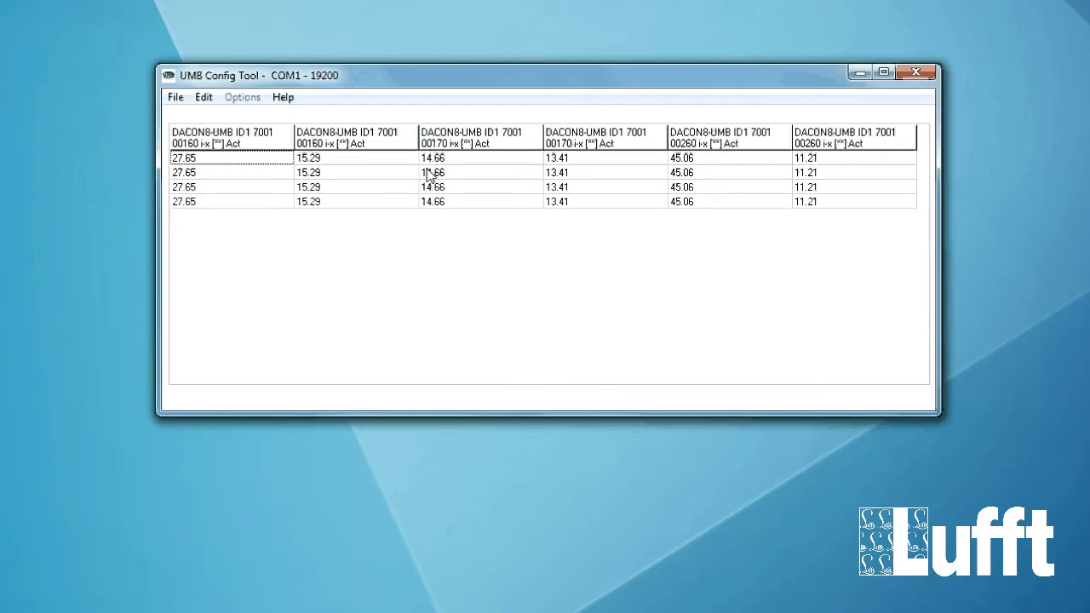
mouse_move(459, 168)
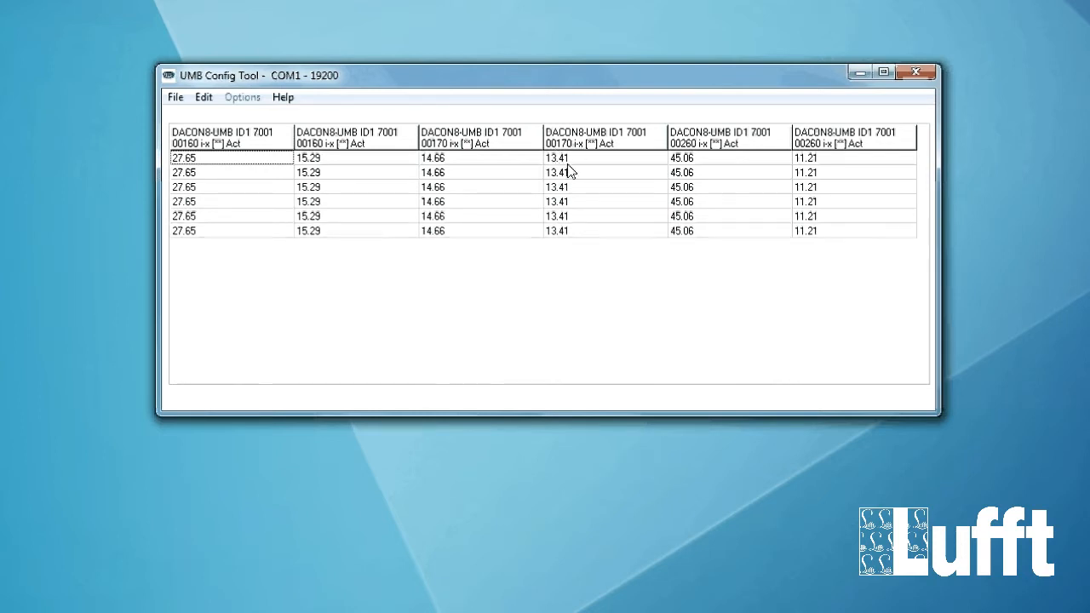
mouse_move(631, 133)
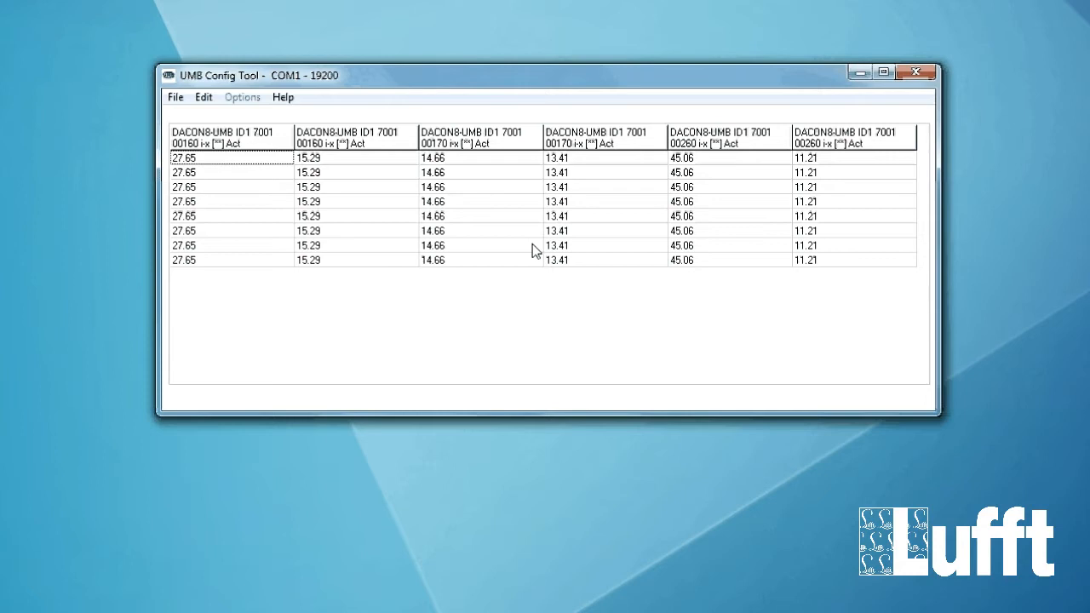
mouse_move(568, 306)
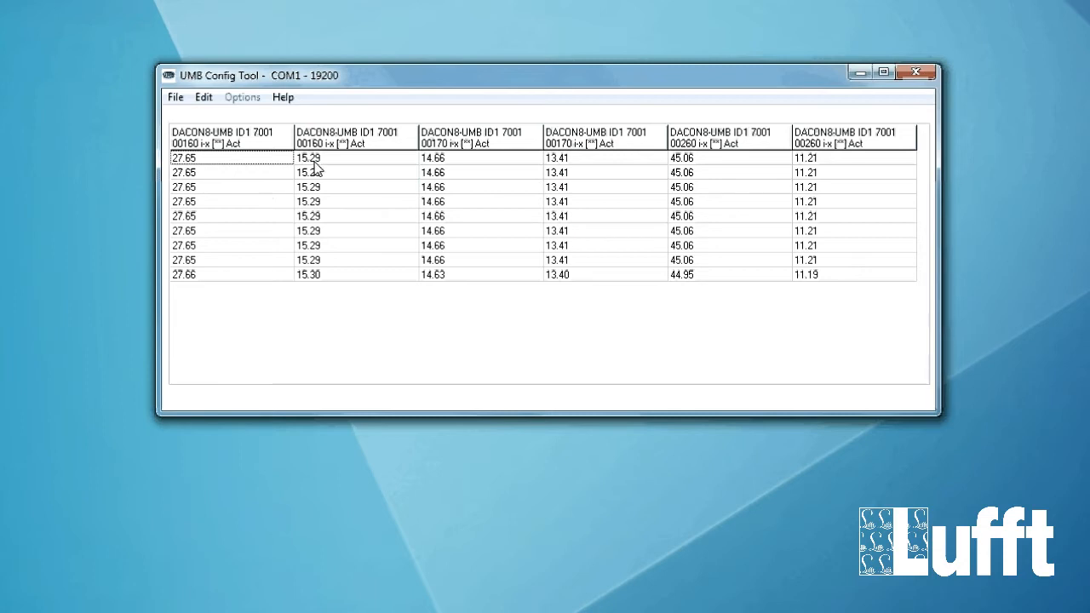
mouse_move(564, 228)
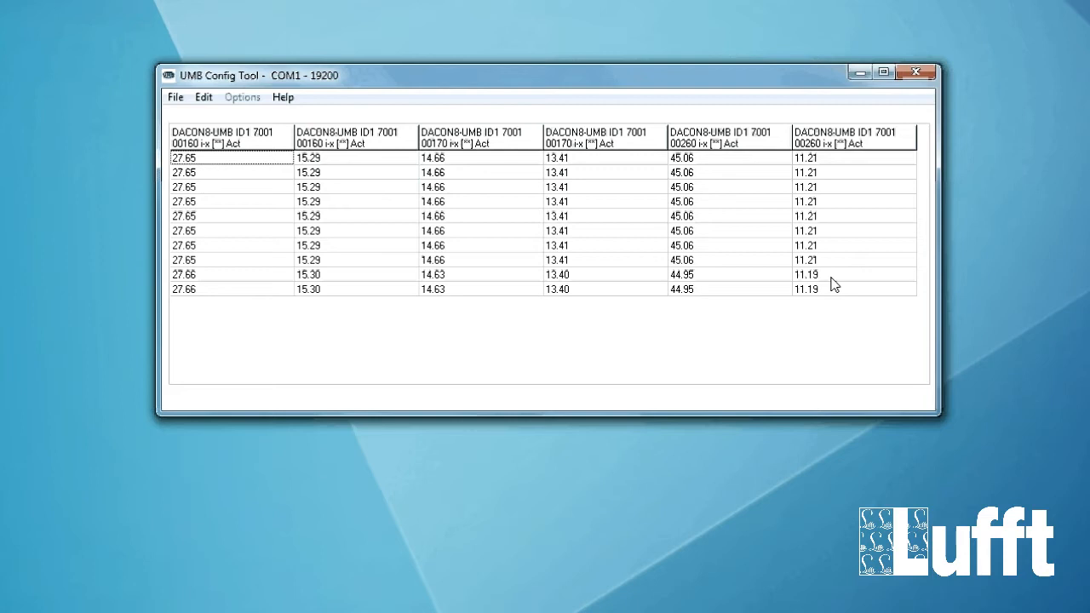
click(175, 96)
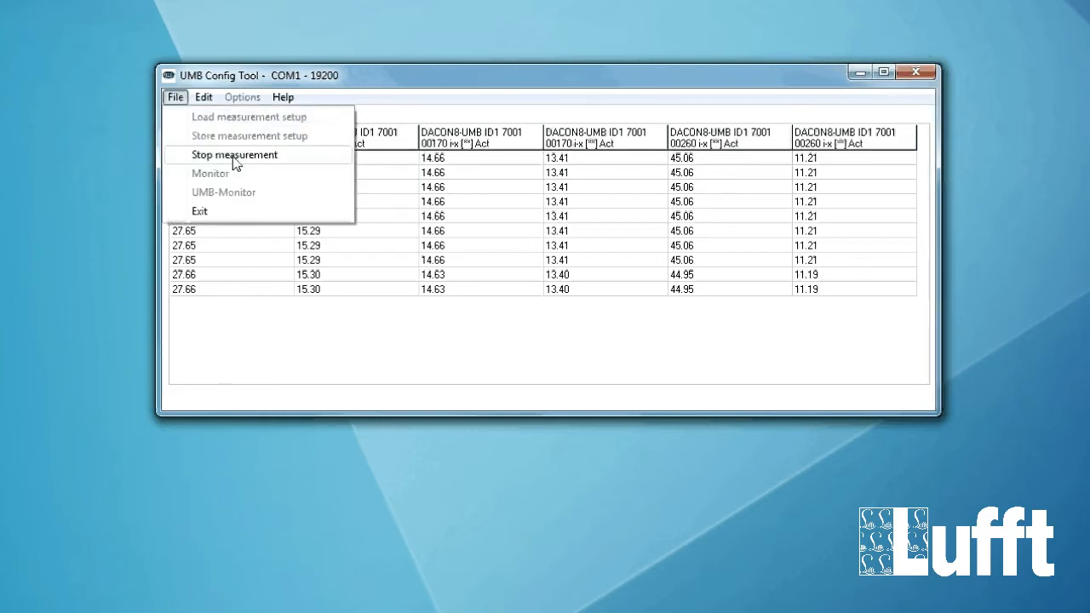
click(234, 154)
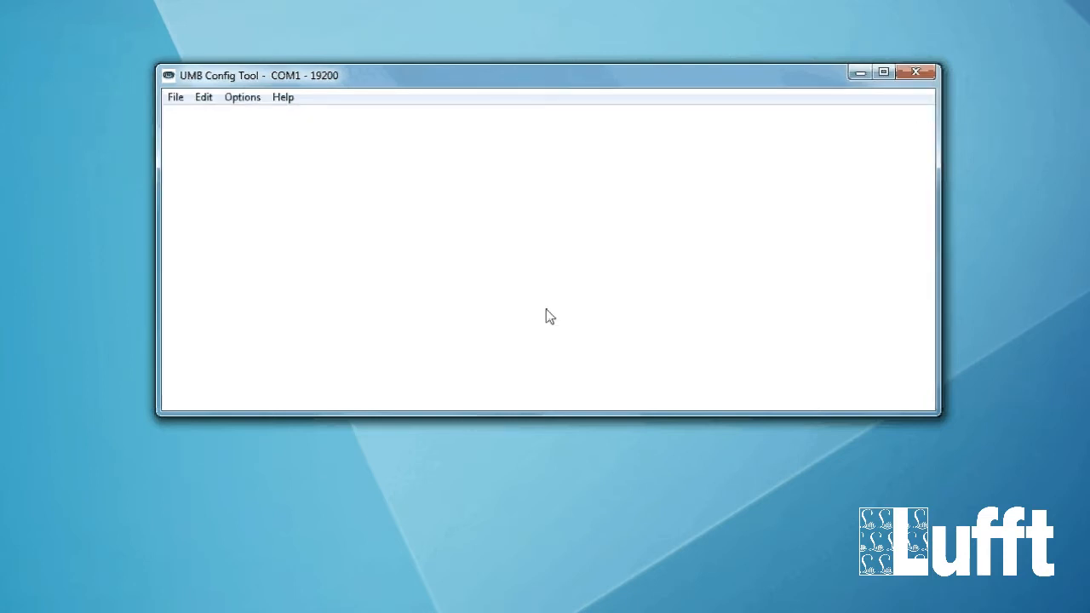